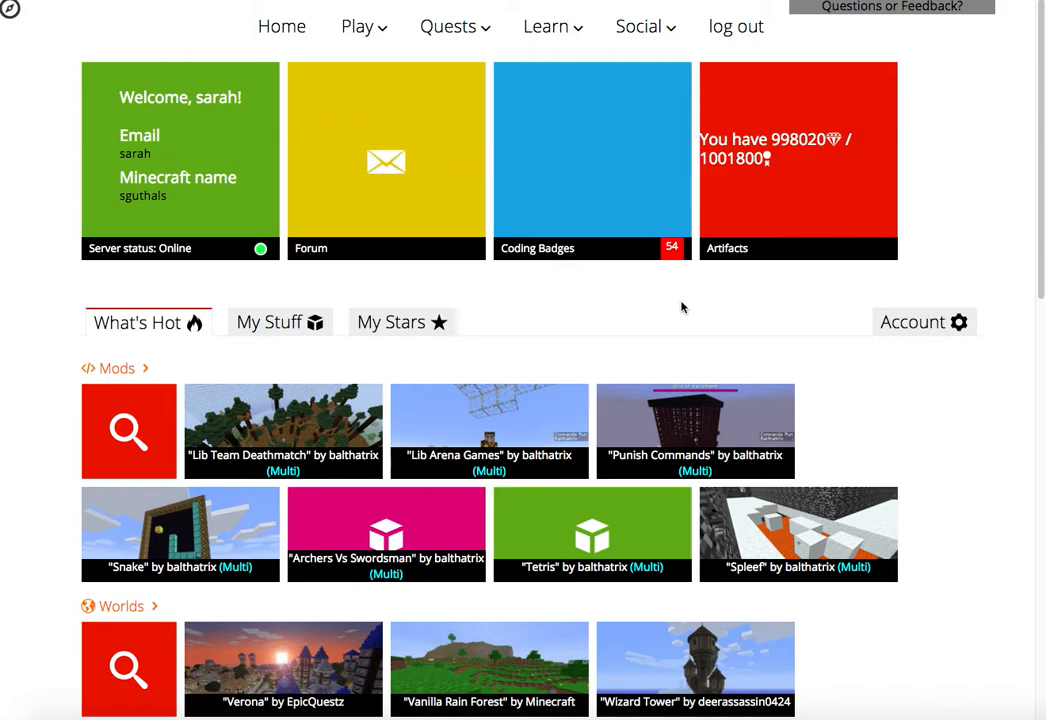
{"action": "mouse_move", "coordinate": [386, 160]}
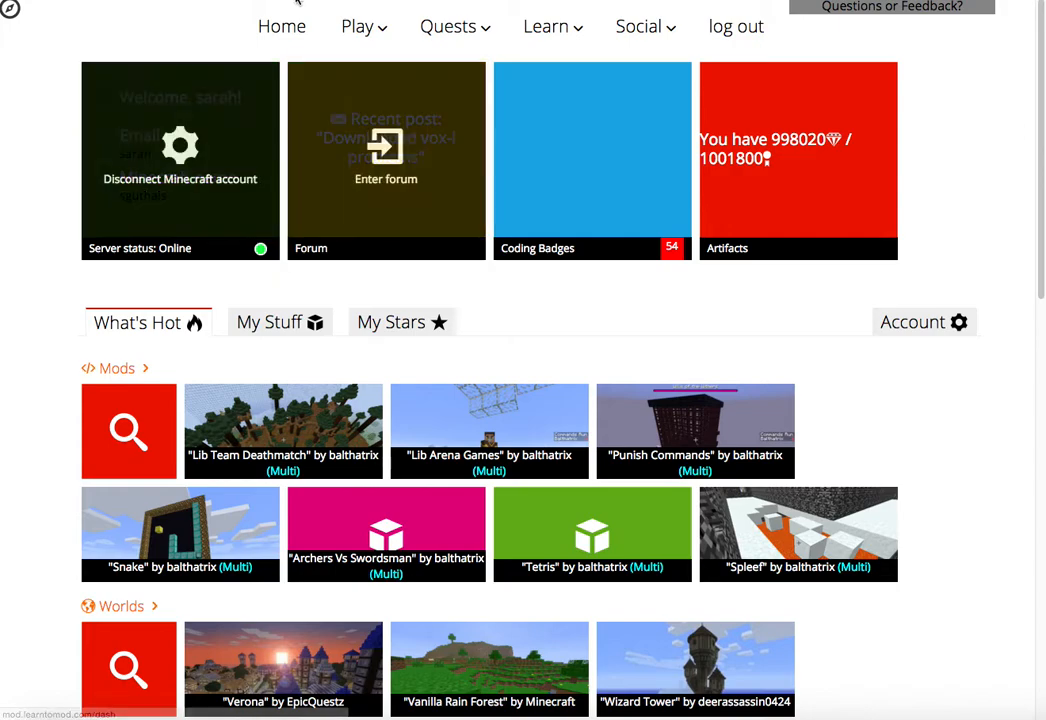
Open the top navigation dropdown menus one by one.
{"action": "left_click", "coordinate": [357, 26]}
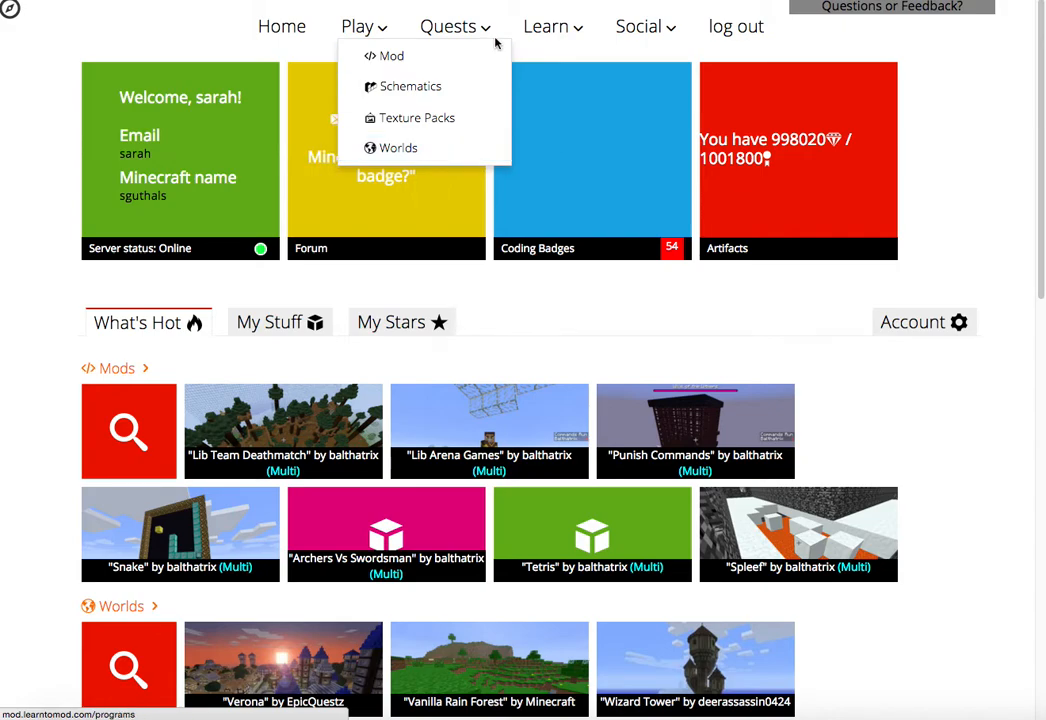
{"action": "left_click", "coordinate": [448, 26]}
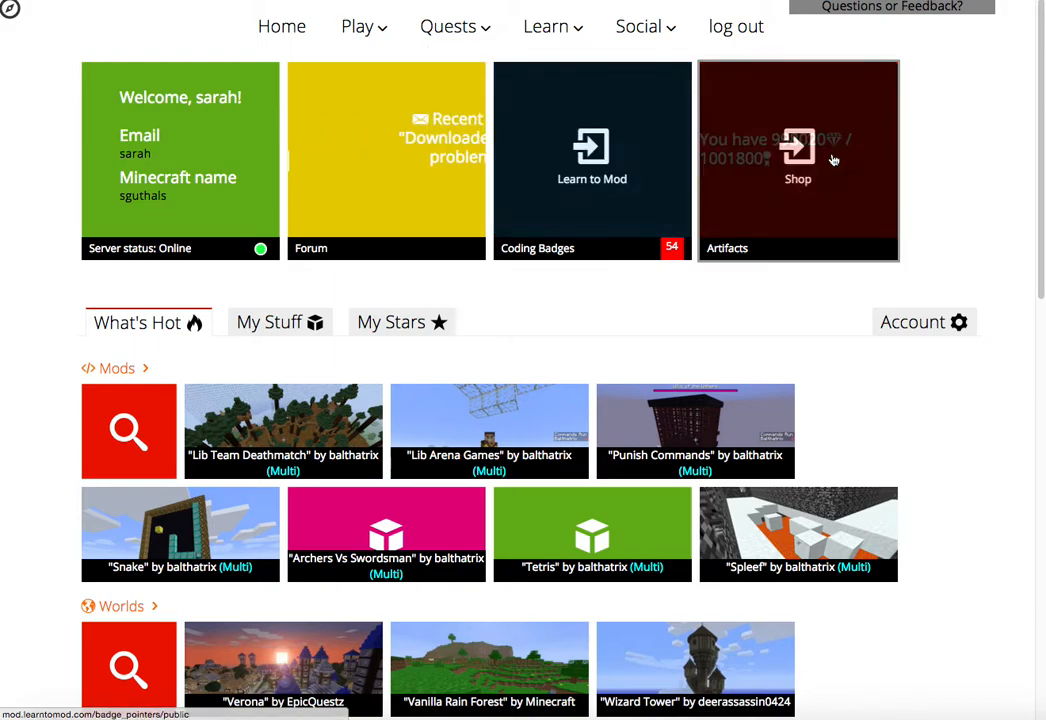
{"action": "mouse_move", "coordinate": [953, 170]}
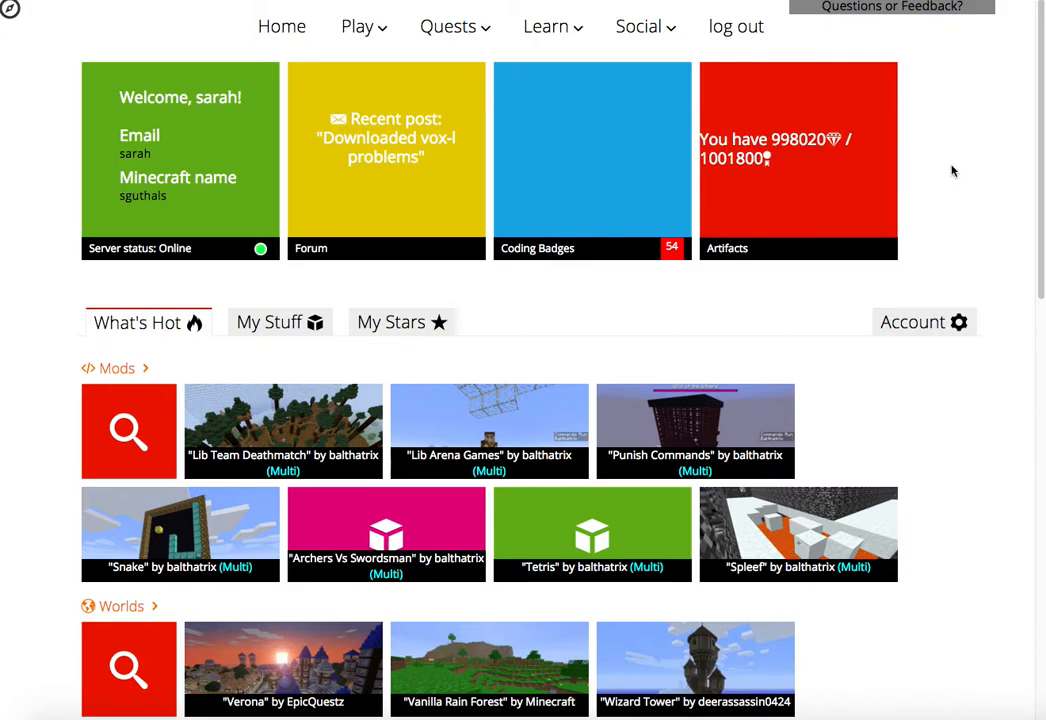
{"action": "left_click", "coordinate": [450, 26]}
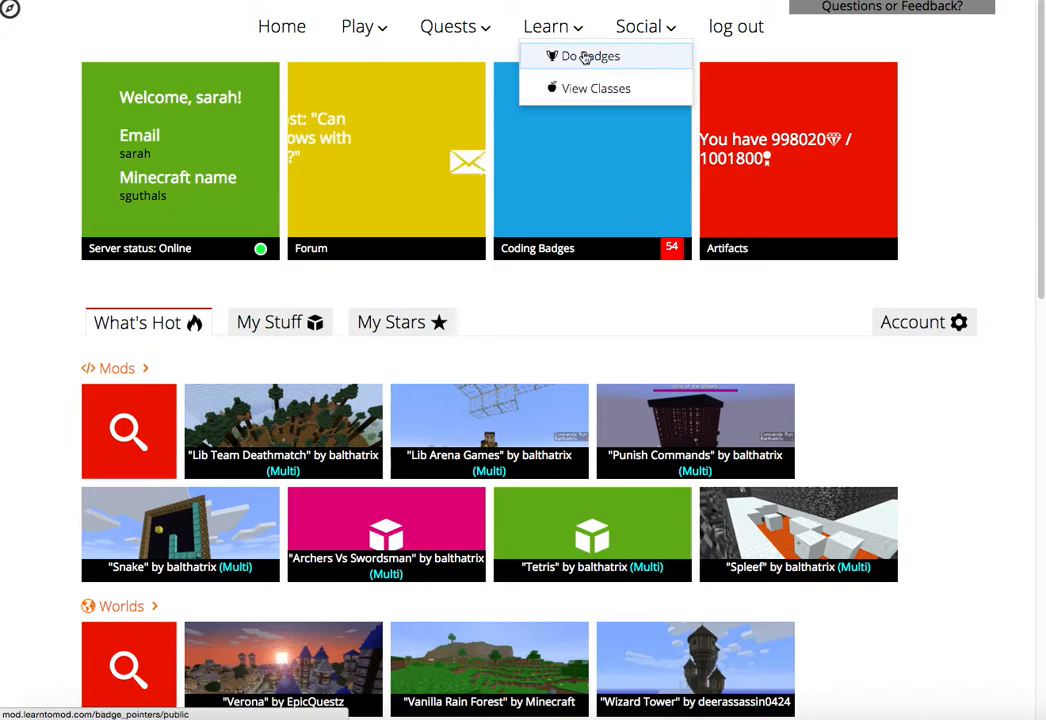
{"action": "mouse_move", "coordinate": [592, 104]}
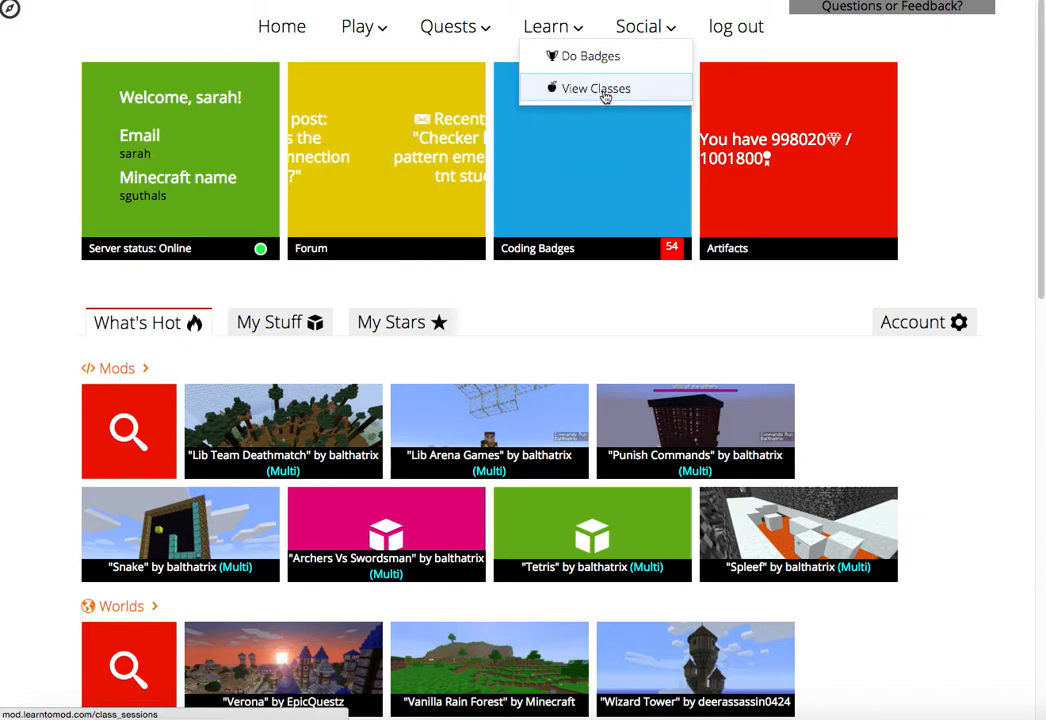
{"action": "left_click", "coordinate": [639, 26]}
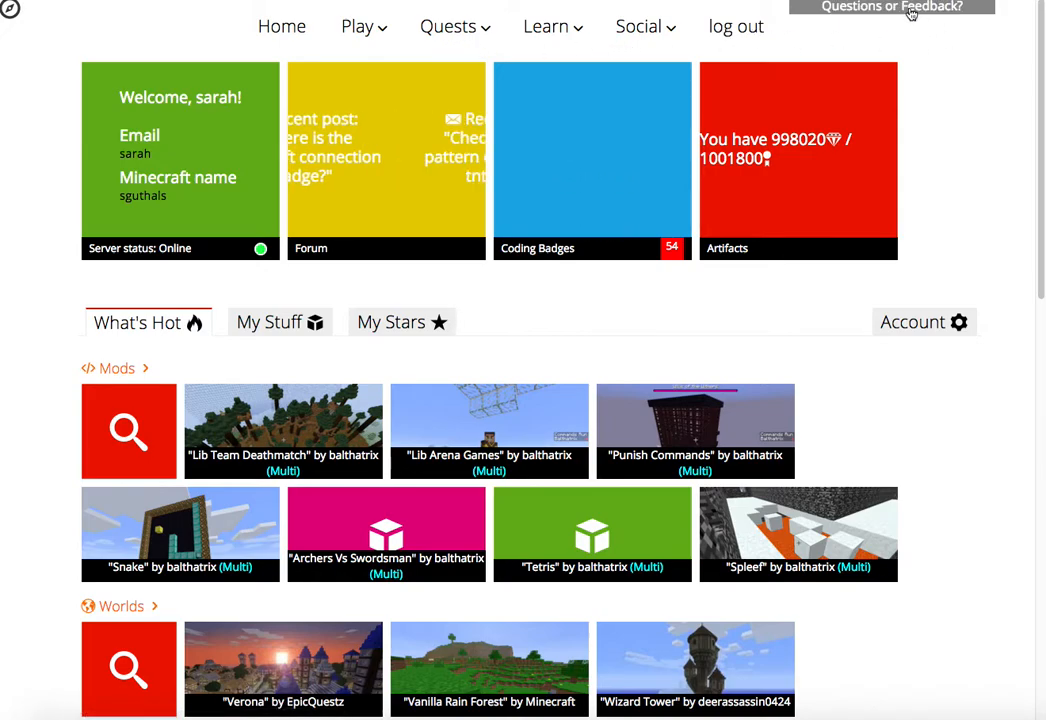
Open the questions and feedback form from the top-right corner.
{"action": "left_click", "coordinate": [901, 8]}
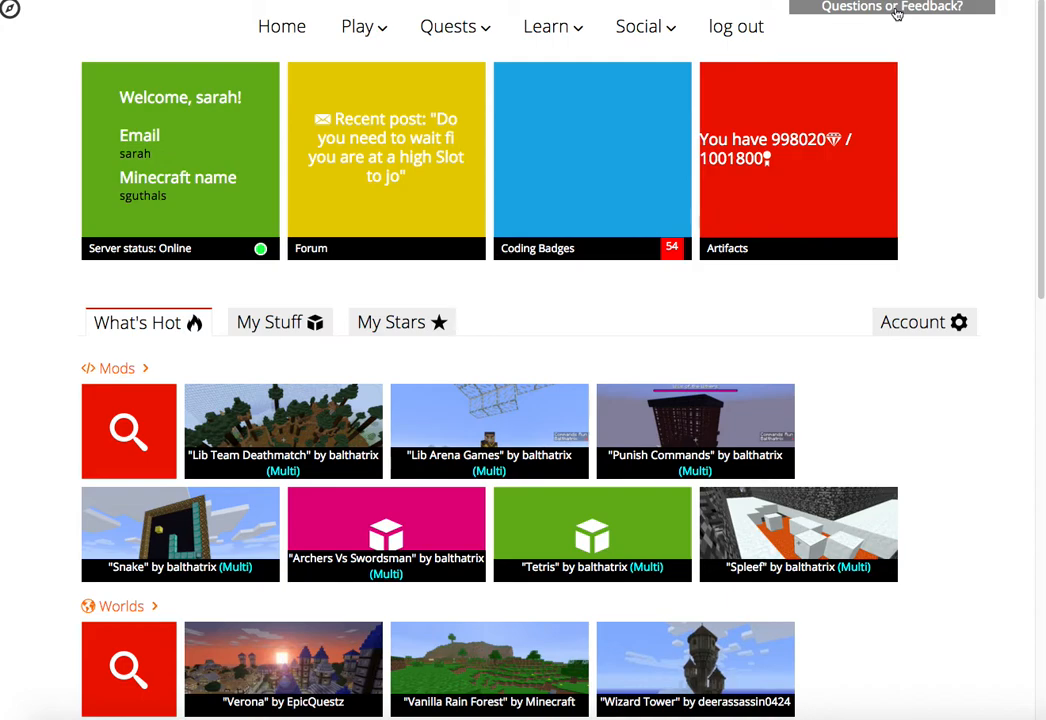
{"action": "left_click", "coordinate": [900, 6]}
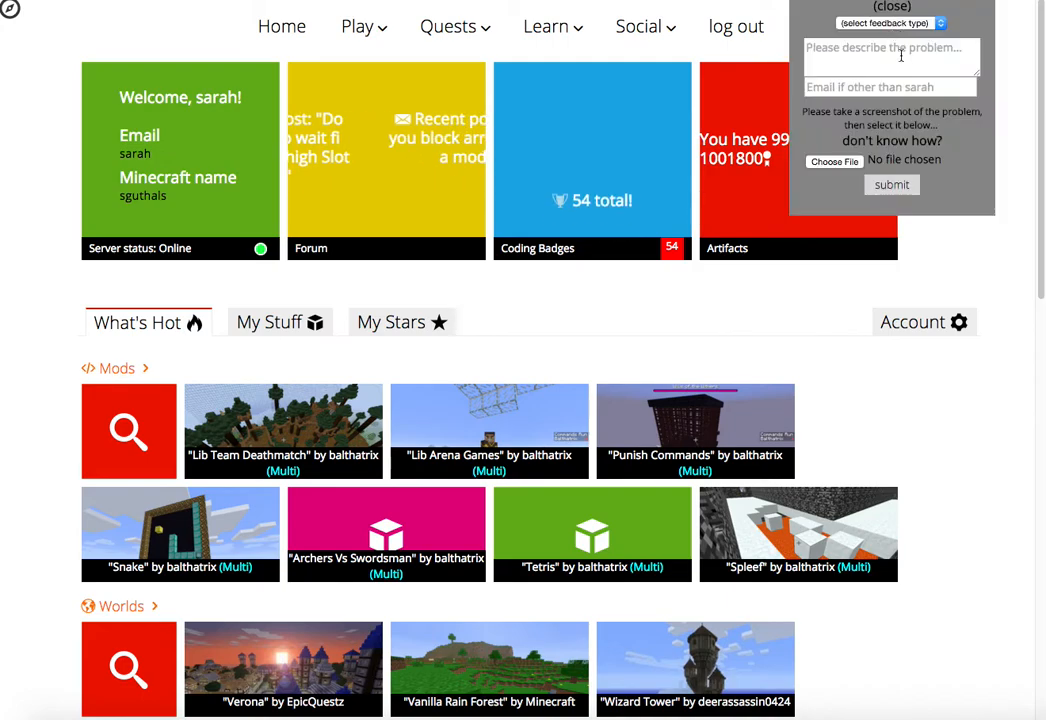
{"action": "left_click", "coordinate": [905, 7]}
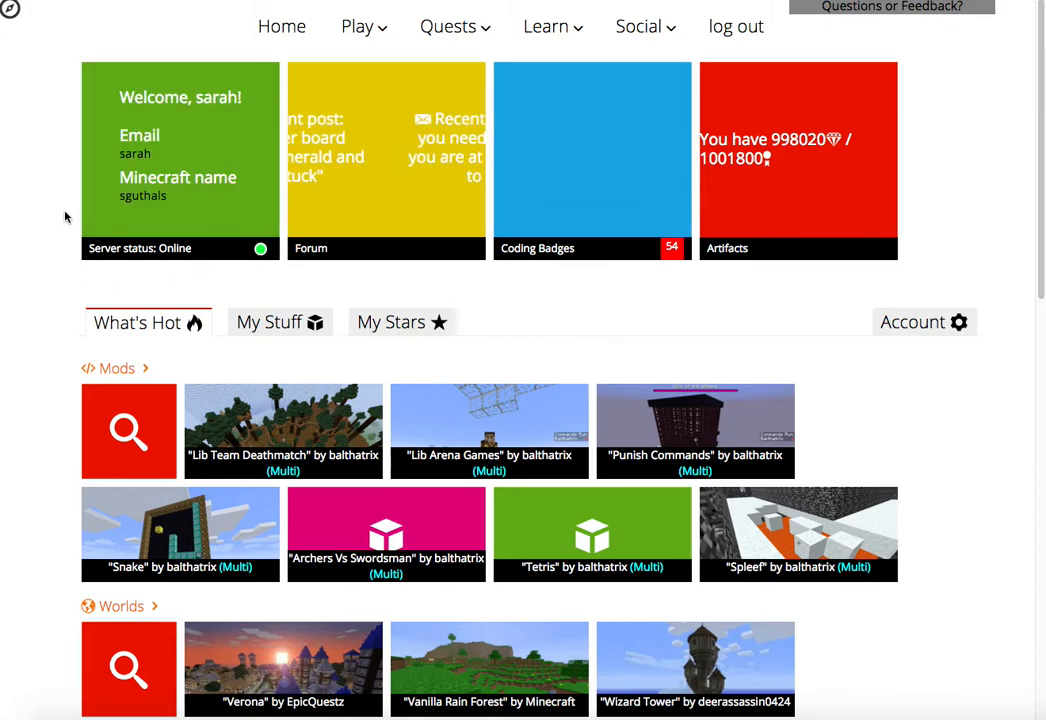
{"action": "mouse_move", "coordinate": [398, 201]}
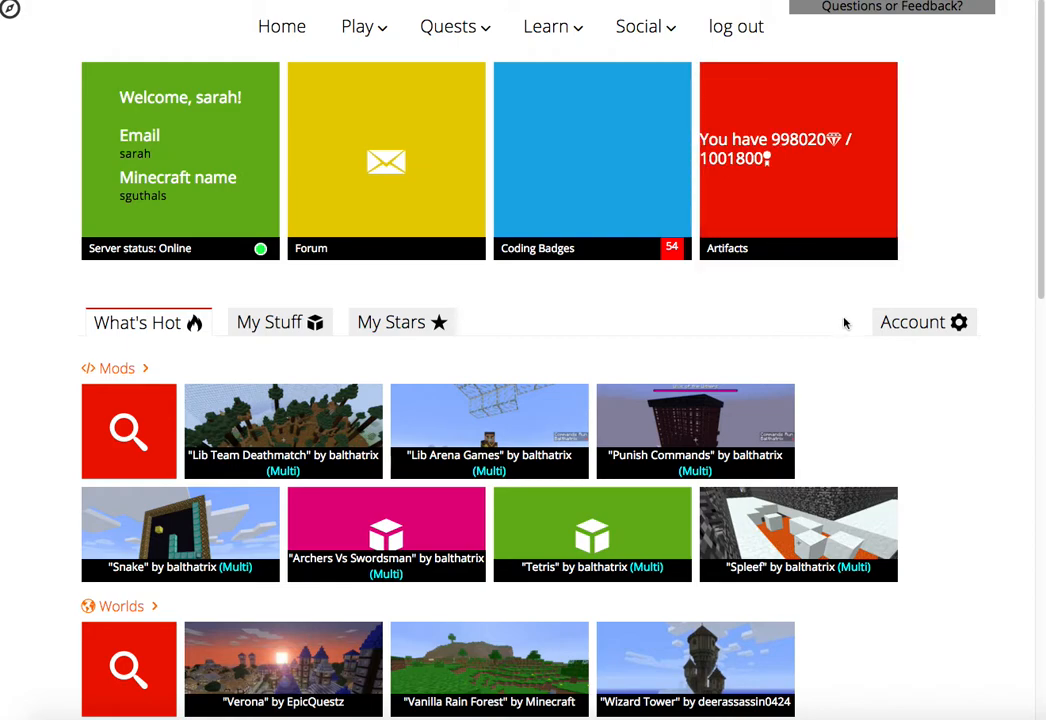
View the Account tab: nickname, access days, username, classes taught, server info and badges.
{"action": "left_click", "coordinate": [921, 322]}
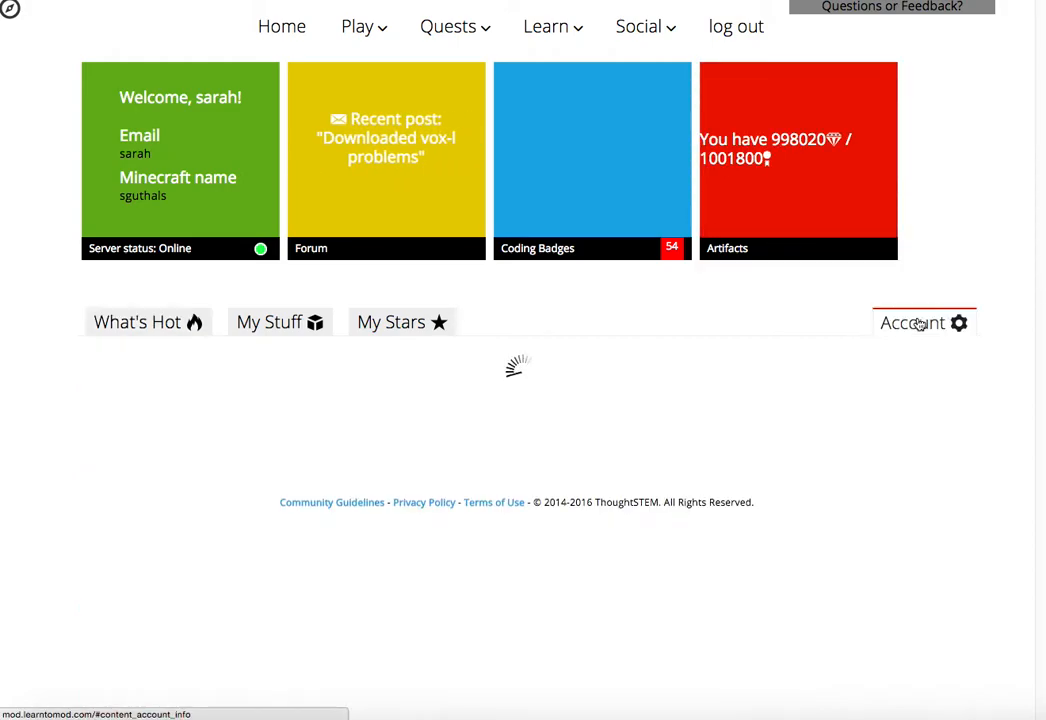
{"action": "left_click", "coordinate": [921, 322]}
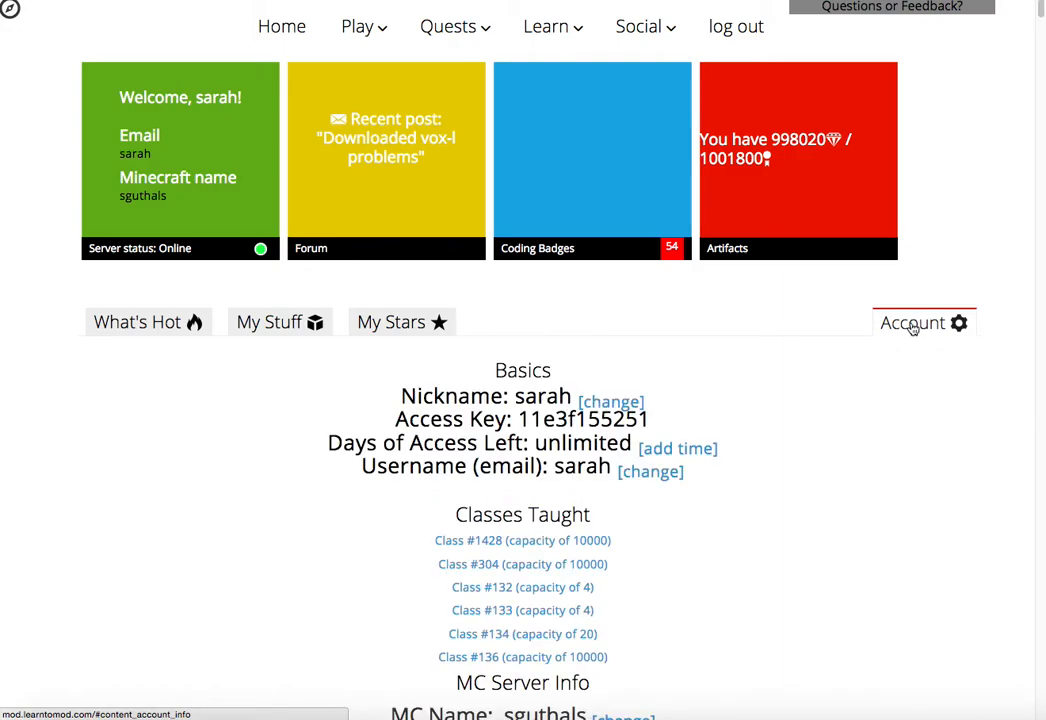
{"action": "scroll", "scroll_direction": "down", "scroll_amount": 3}
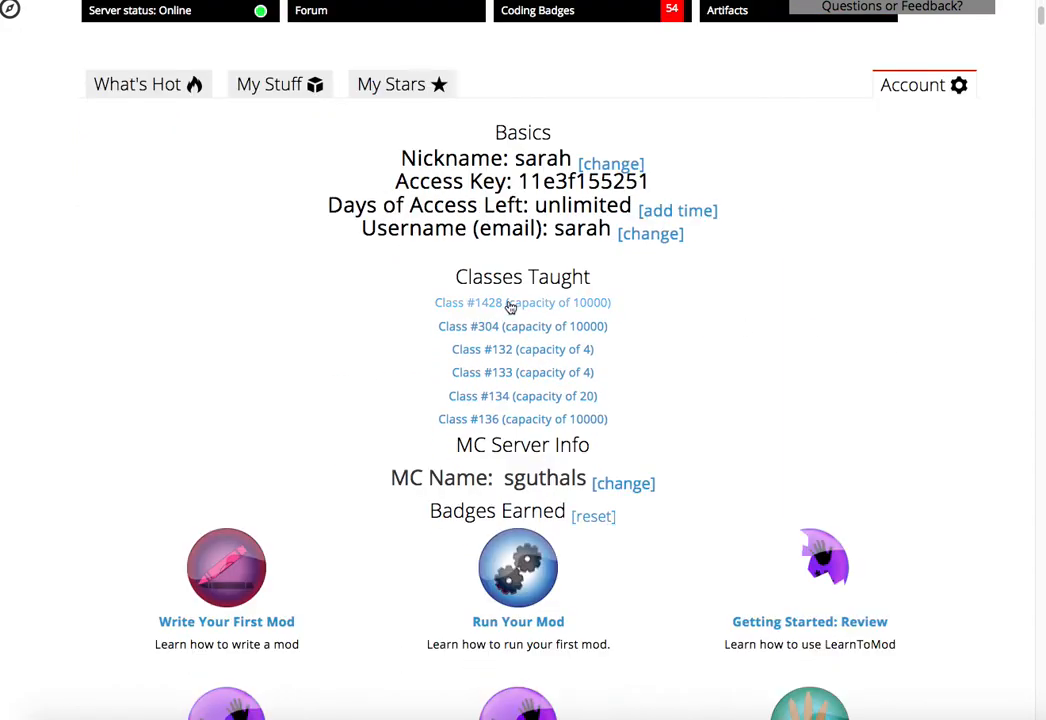
{"action": "scroll", "scroll_direction": "down", "scroll_amount": 3}
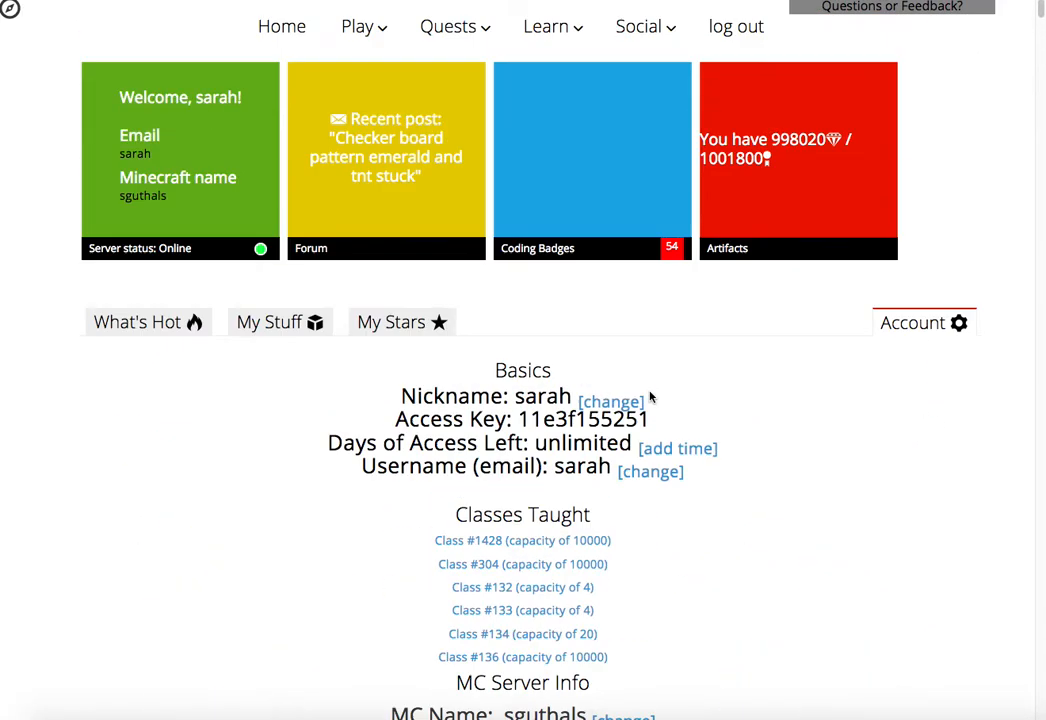
Switch to What's Hot and browse trending Mods, Worlds, Texture Packs and Schematics.
{"action": "left_click", "coordinate": [137, 321]}
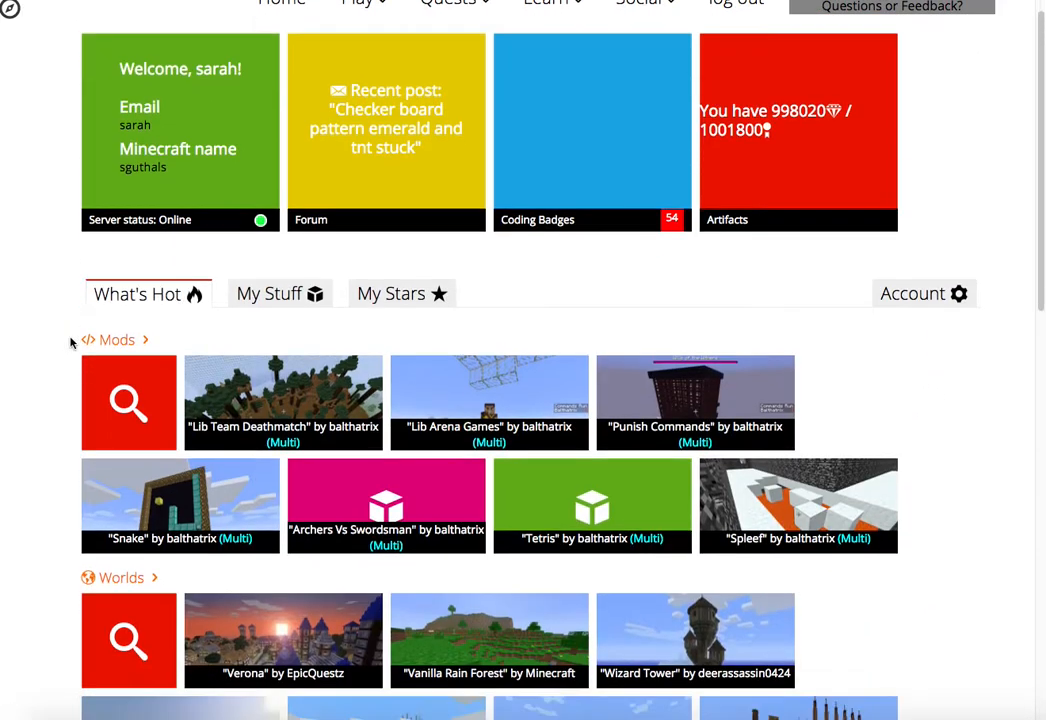
{"action": "scroll", "scroll_direction": "down", "scroll_amount": 3}
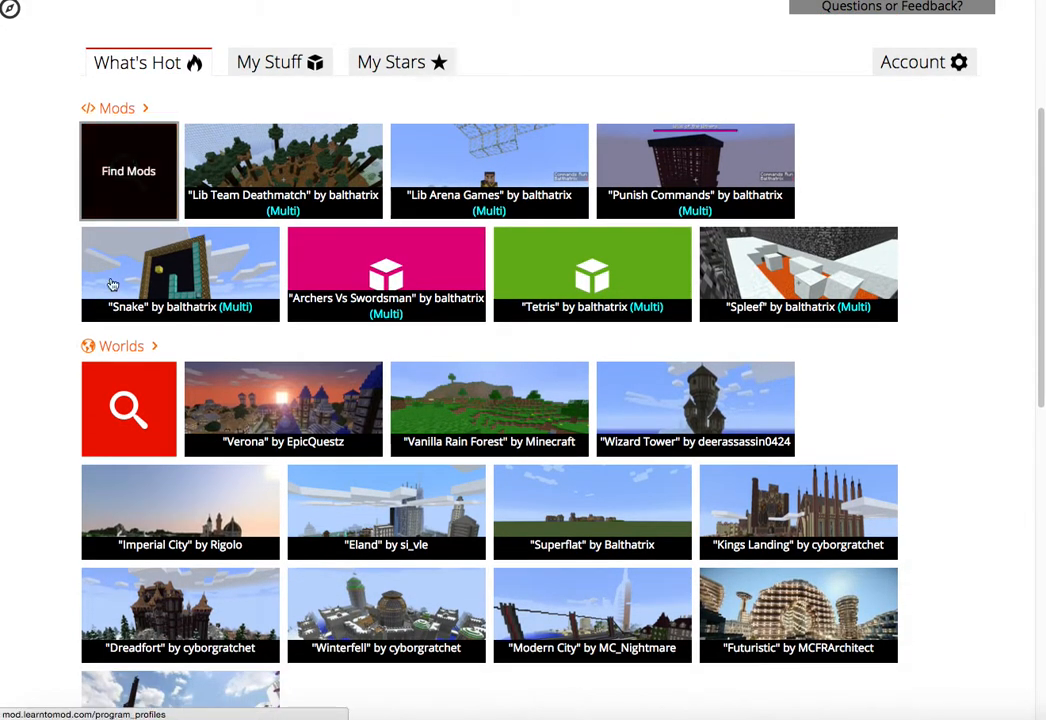
{"action": "scroll", "scroll_direction": "down", "scroll_amount": 3}
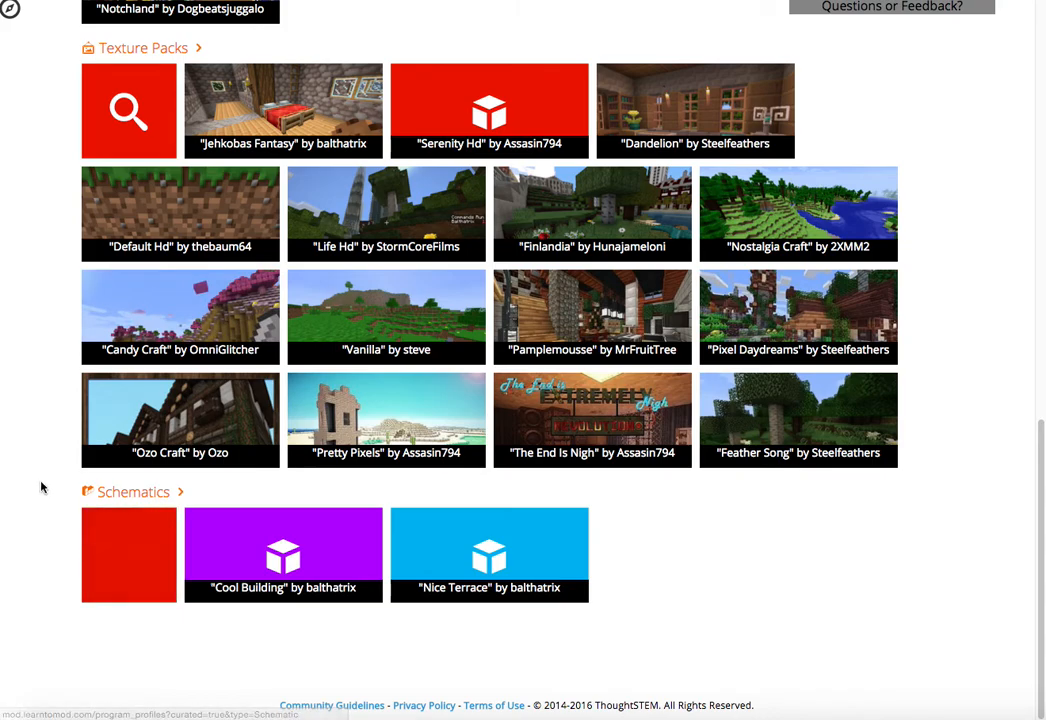
{"action": "scroll", "scroll_direction": "up", "scroll_amount": 3}
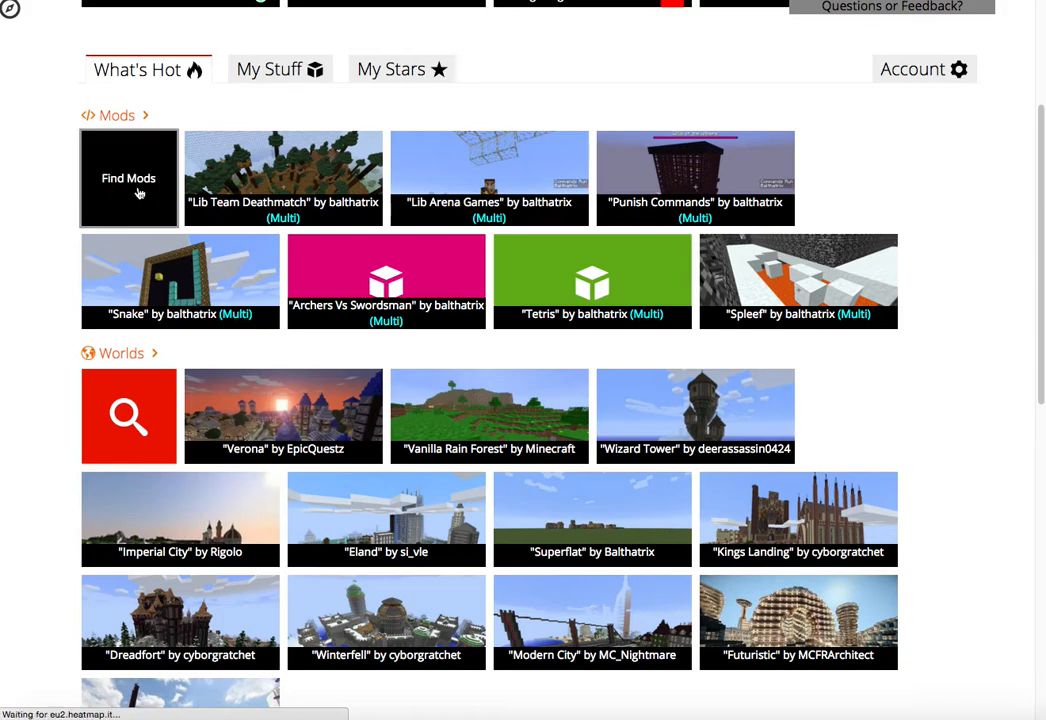
Open the Mods list, scroll to User Contributed Mods and view Fireworks.
{"action": "left_click", "coordinate": [128, 178]}
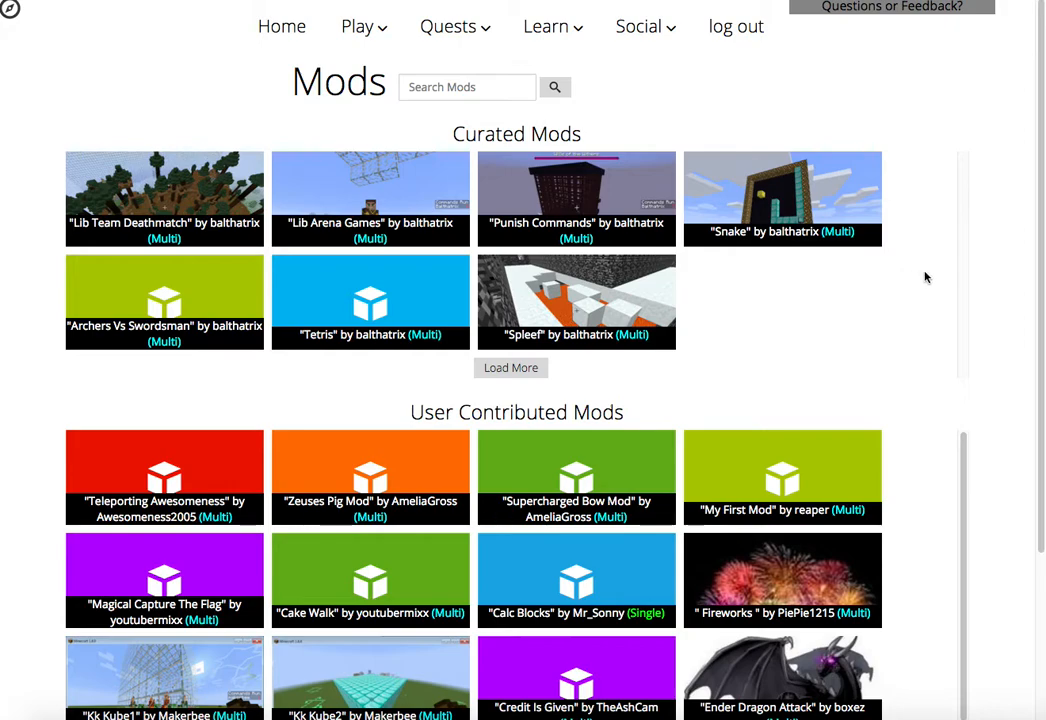
{"action": "mouse_move", "coordinate": [935, 323]}
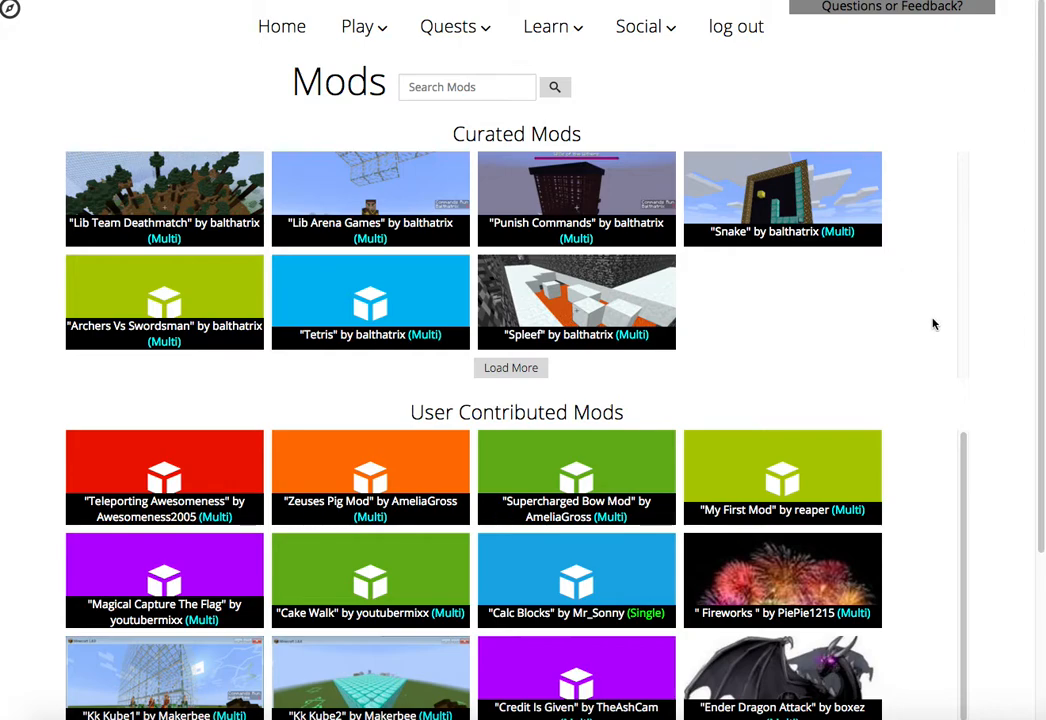
{"action": "scroll", "scroll_direction": "down", "scroll_amount": 3}
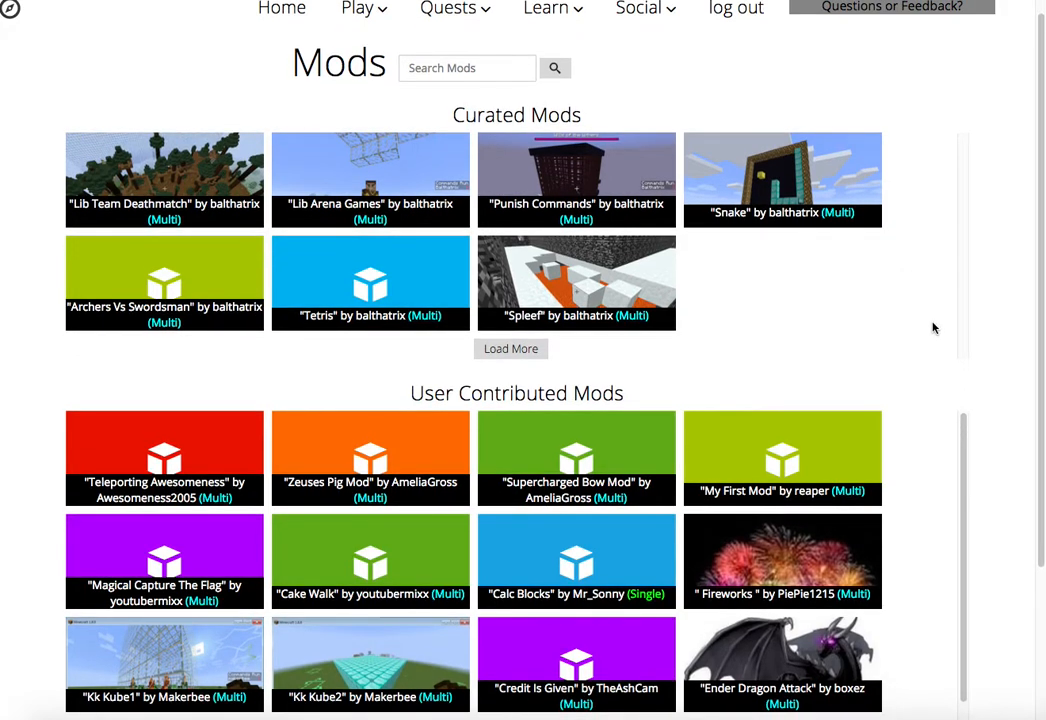
{"action": "scroll", "scroll_direction": "down", "scroll_amount": 3}
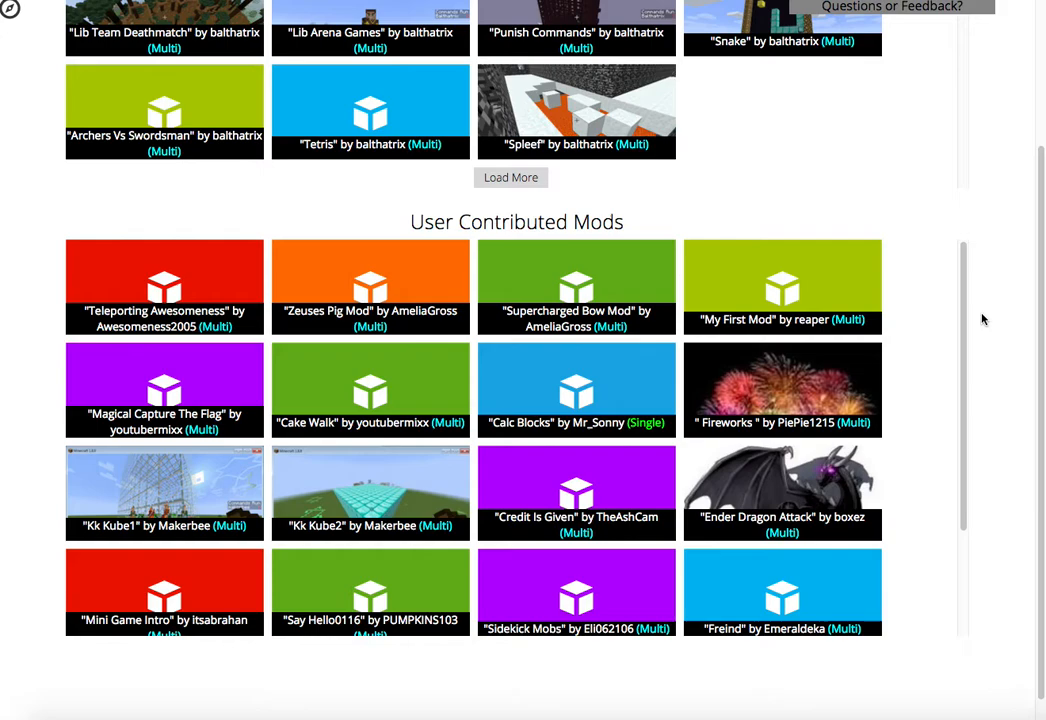
{"action": "mouse_move", "coordinate": [424, 344]}
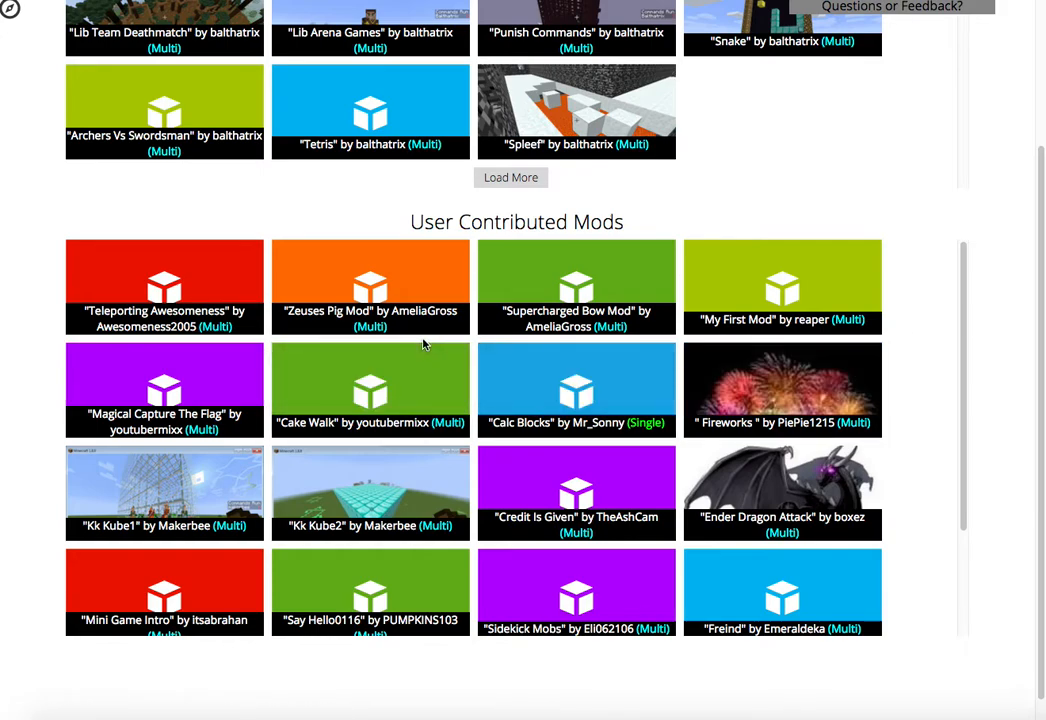
{"action": "mouse_move", "coordinate": [548, 382]}
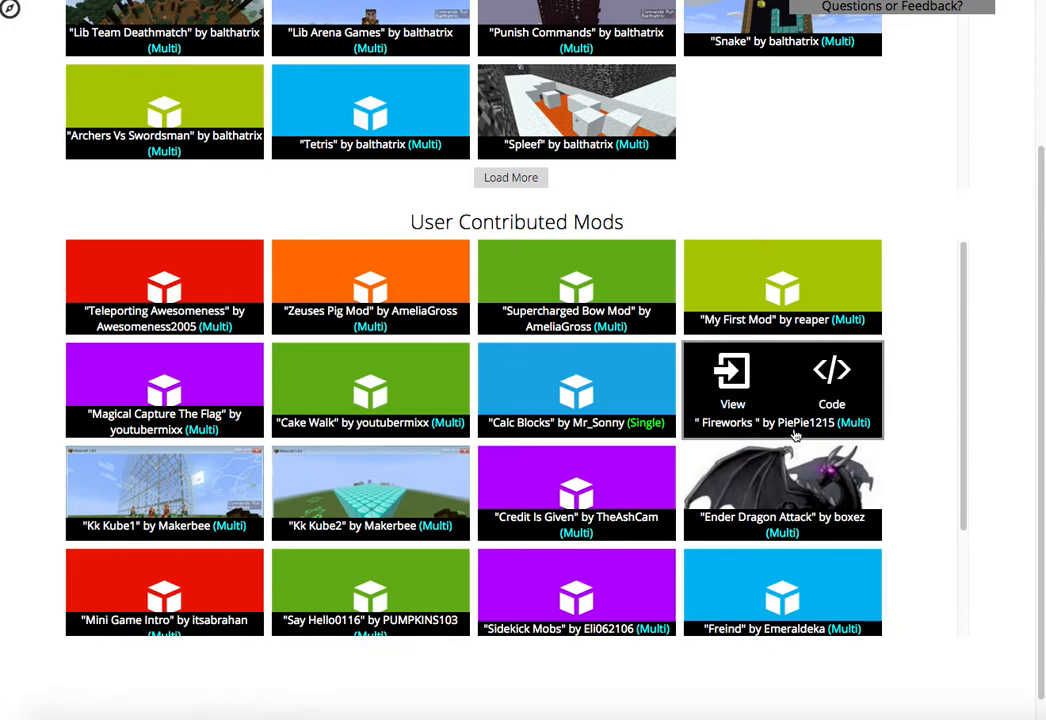
{"action": "left_click", "coordinate": [732, 378]}
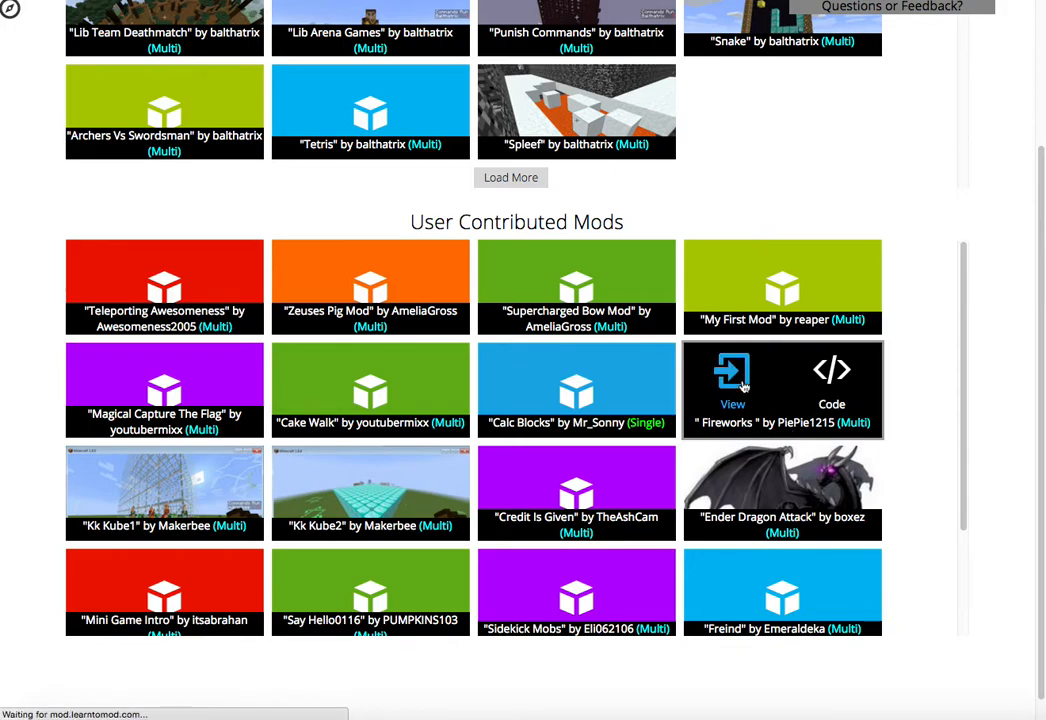
Look over the Fireworks block code and rate it five hearts.
{"action": "left_click", "coordinate": [732, 370]}
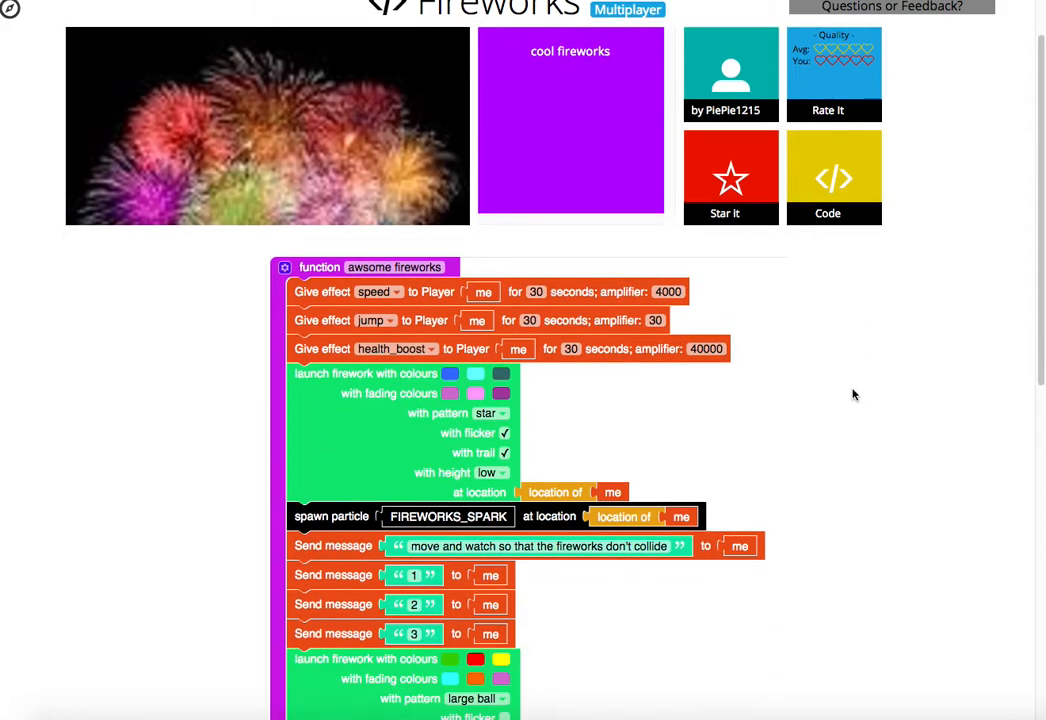
{"action": "scroll", "scroll_direction": "down", "scroll_amount": 3}
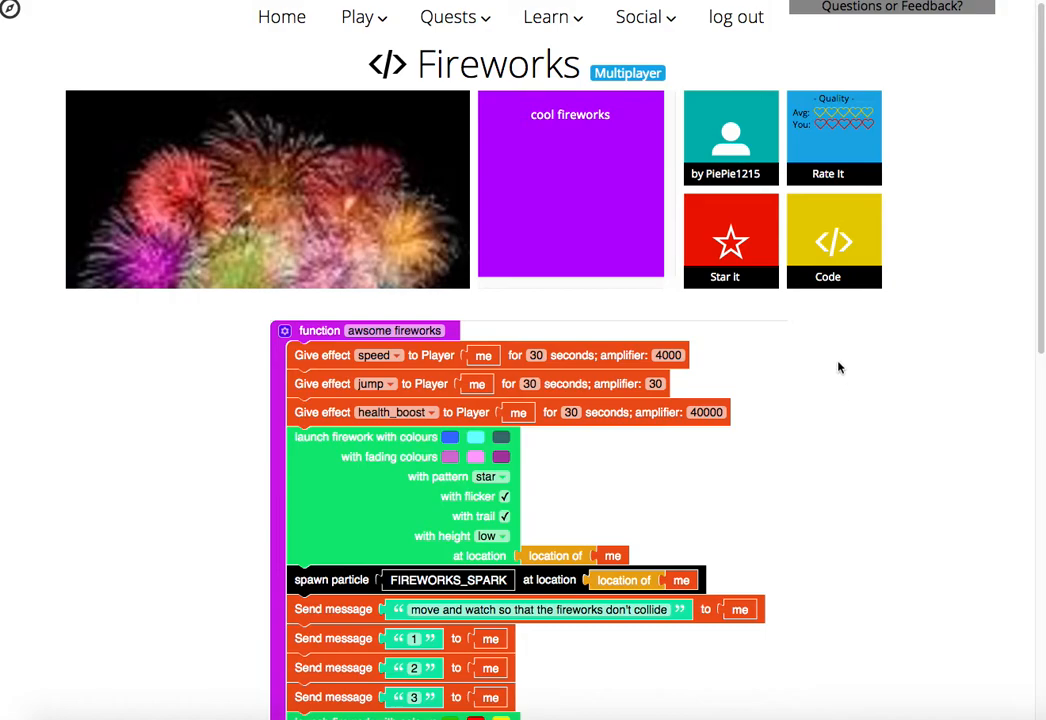
{"action": "mouse_move", "coordinate": [834, 240]}
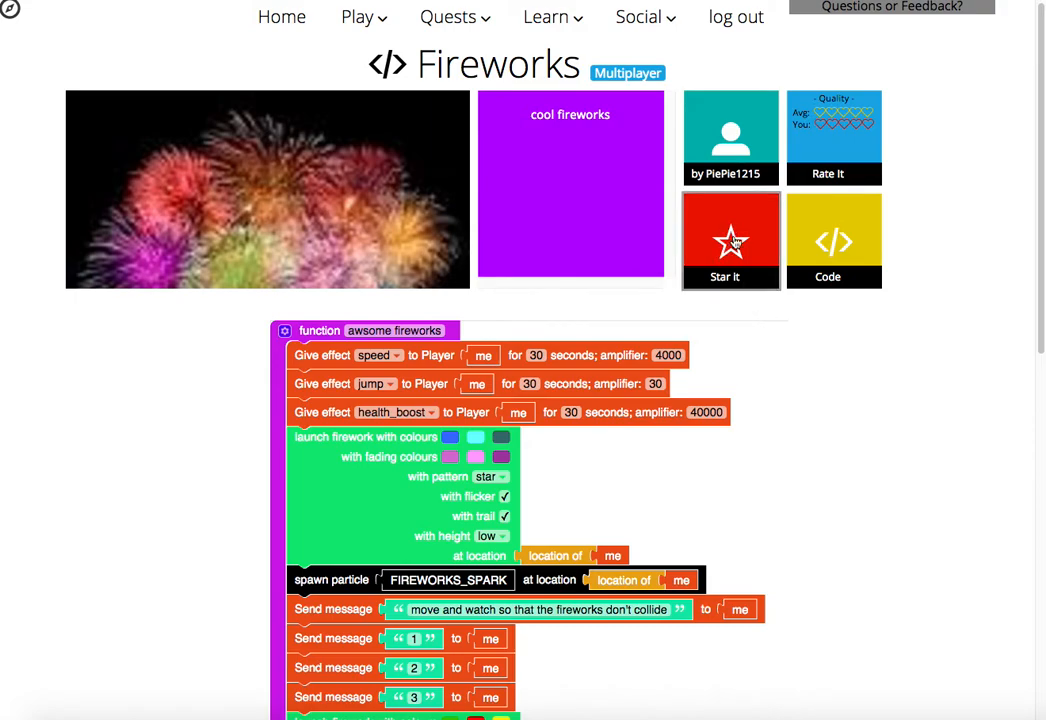
{"action": "left_click", "coordinate": [854, 127]}
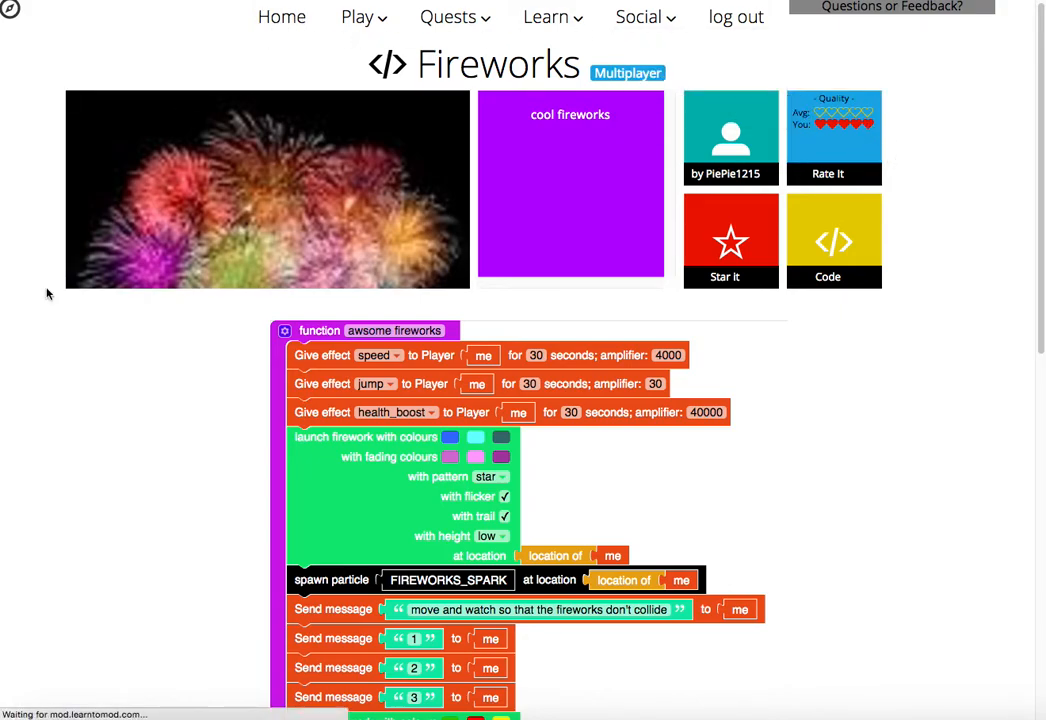
Go back to the dashboard and scroll through the What's Hot listings.
{"action": "left_click", "coordinate": [281, 17]}
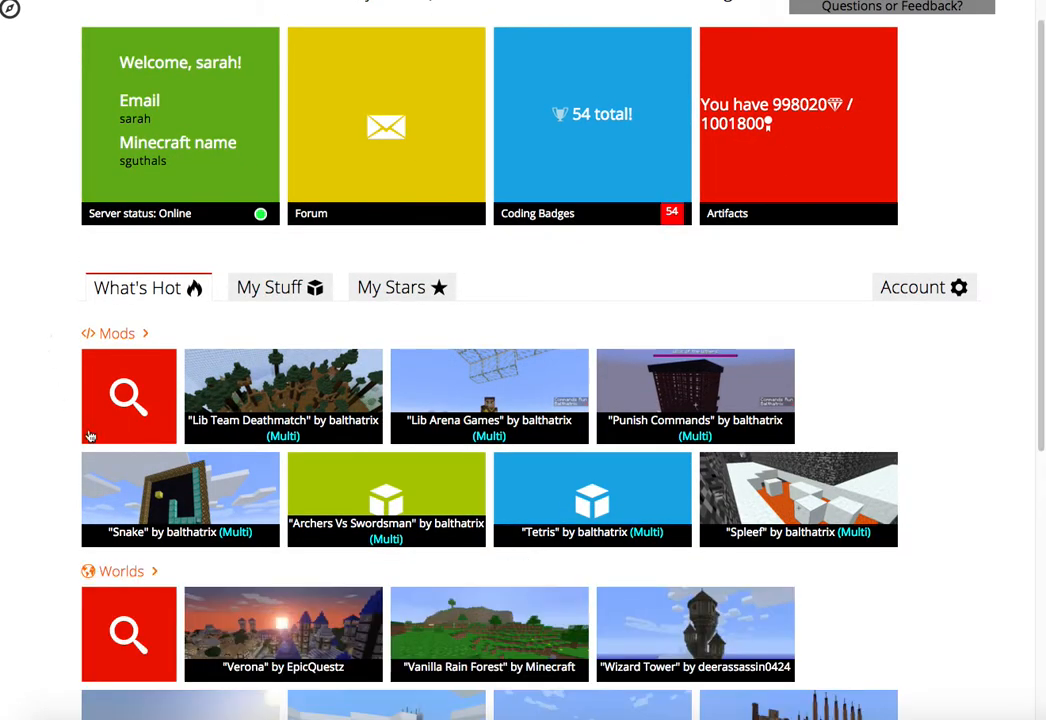
{"action": "scroll", "scroll_direction": "down", "scroll_amount": 3}
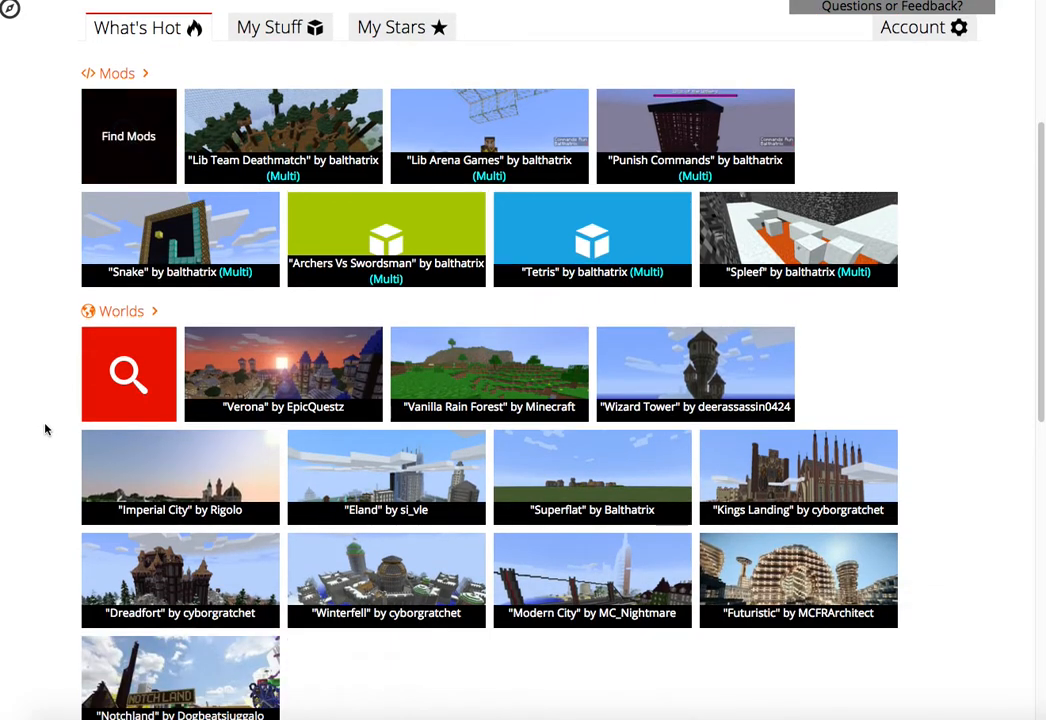
{"action": "scroll", "scroll_direction": "down", "scroll_amount": 3}
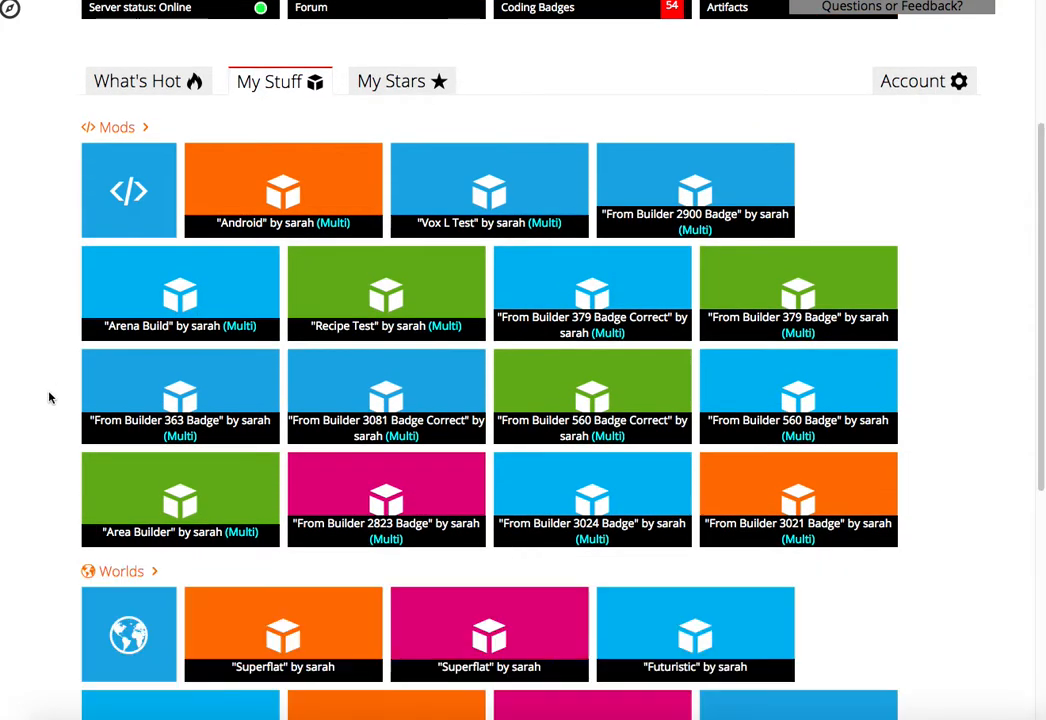
Scroll through your own Texture Packs and Schematics in My Stuff.
{"action": "scroll", "scroll_direction": "down", "scroll_amount": 3}
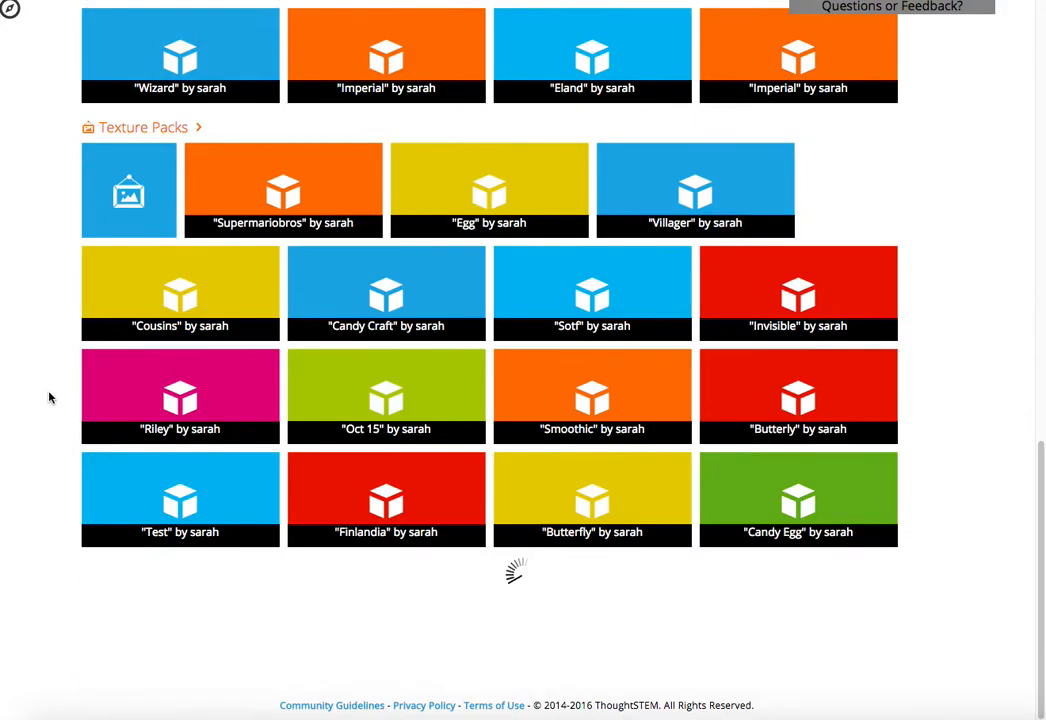
{"action": "scroll", "scroll_direction": "down", "scroll_amount": 3}
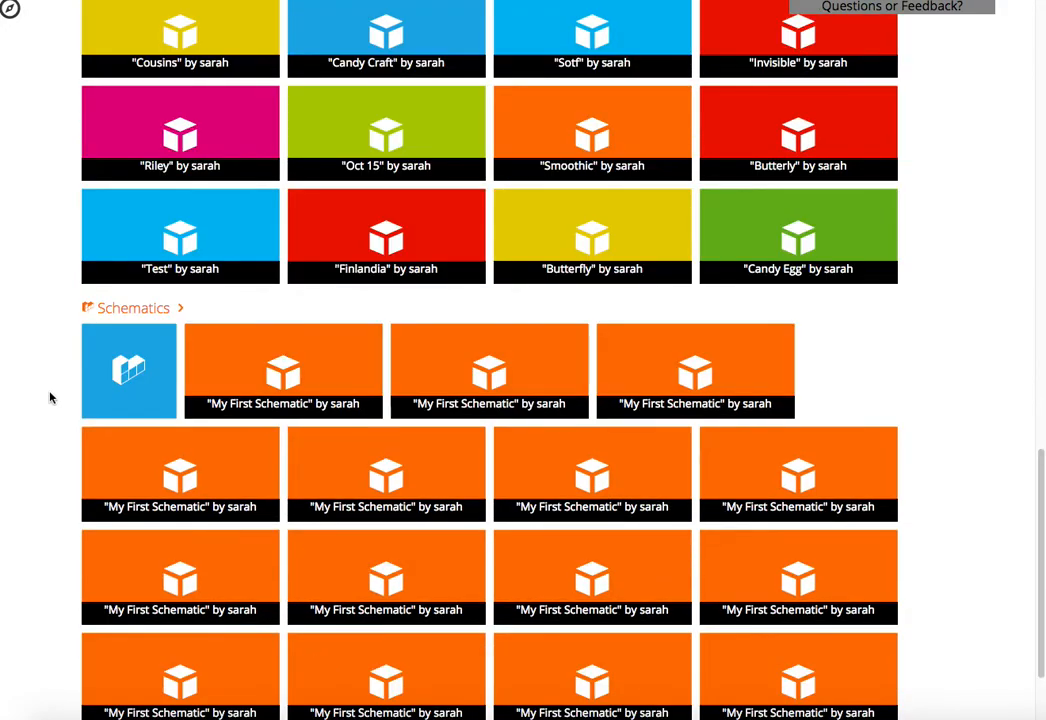
{"action": "scroll", "scroll_direction": "down", "scroll_amount": 3}
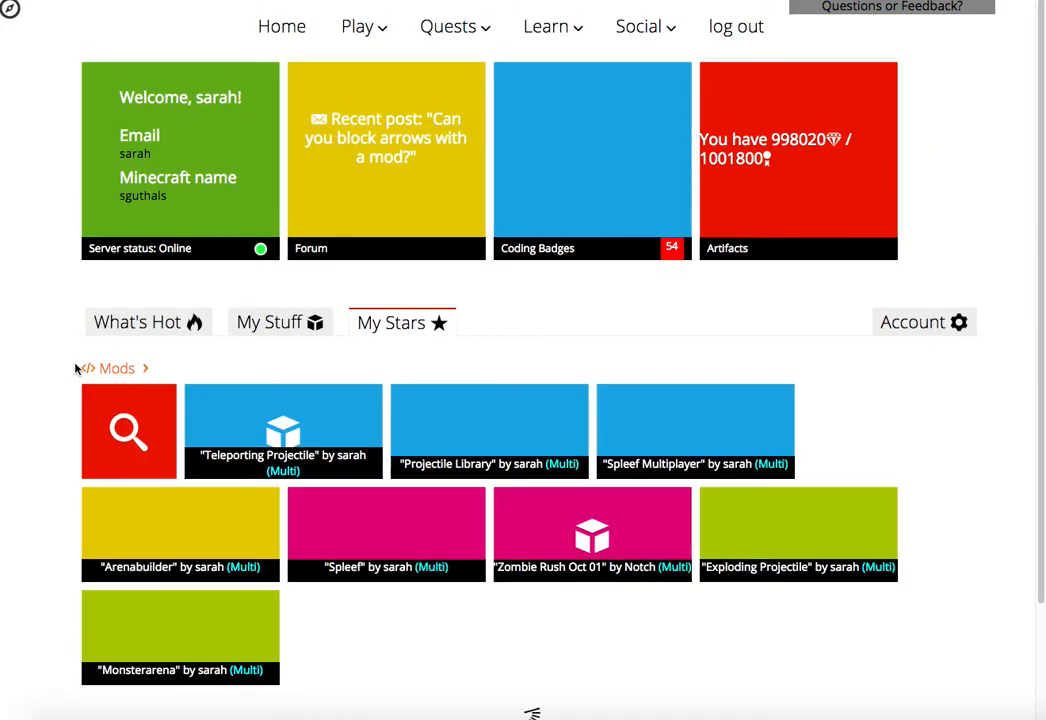
{"action": "scroll", "scroll_direction": "down", "scroll_amount": 3}
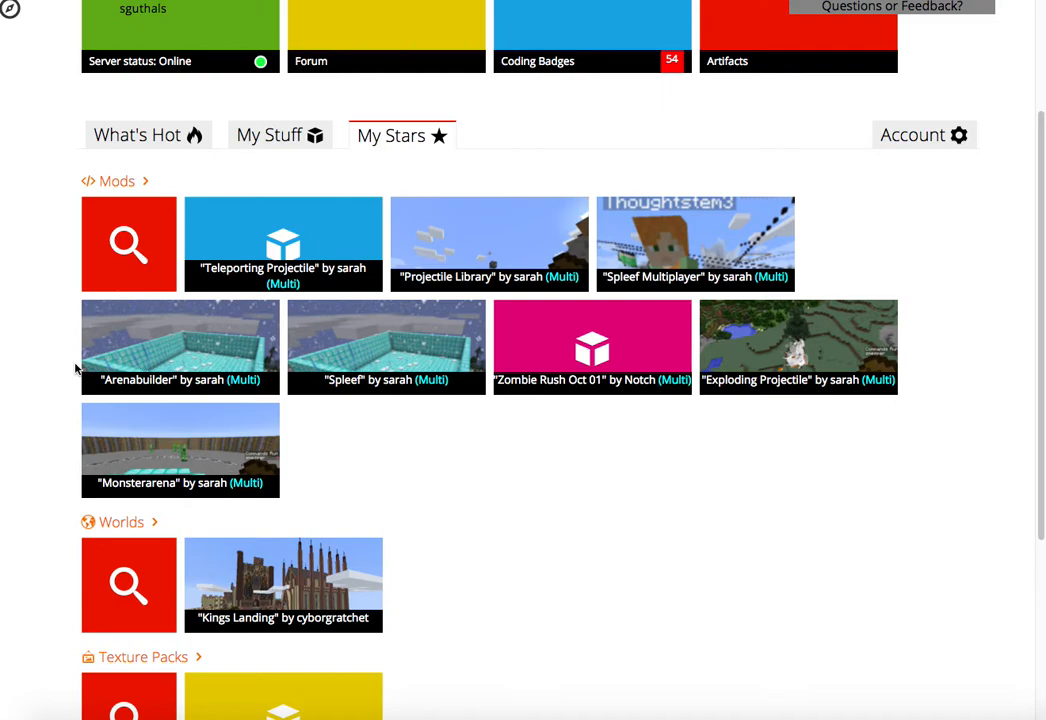
{"action": "scroll", "scroll_direction": "down", "scroll_amount": 3}
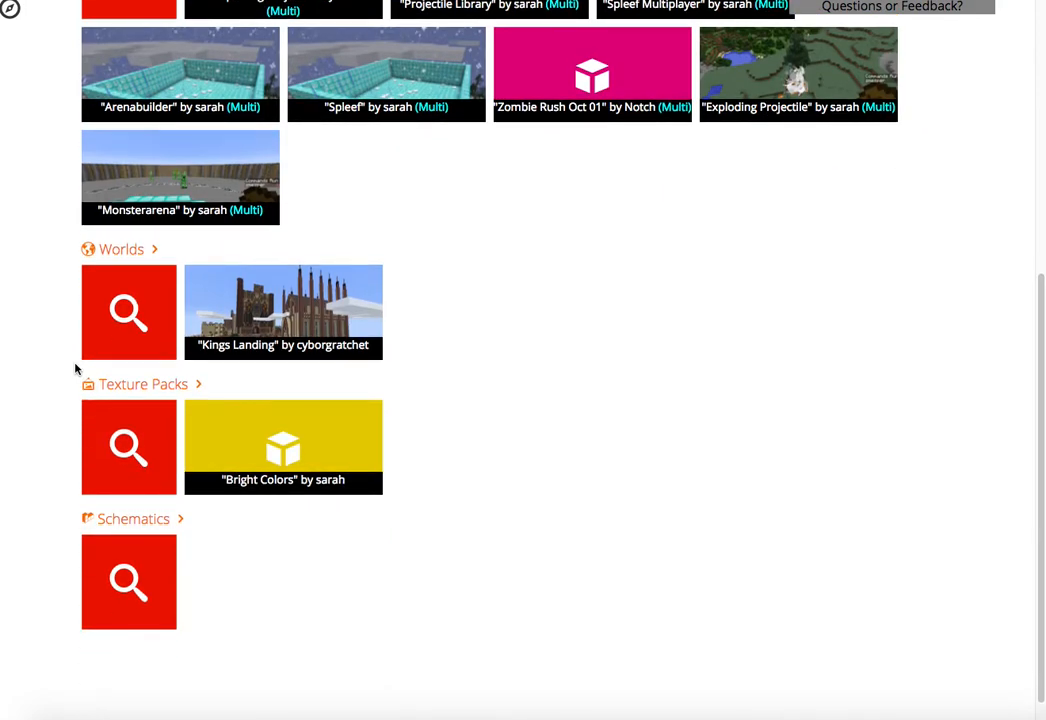
{"action": "scroll", "scroll_direction": "up", "scroll_amount": 3}
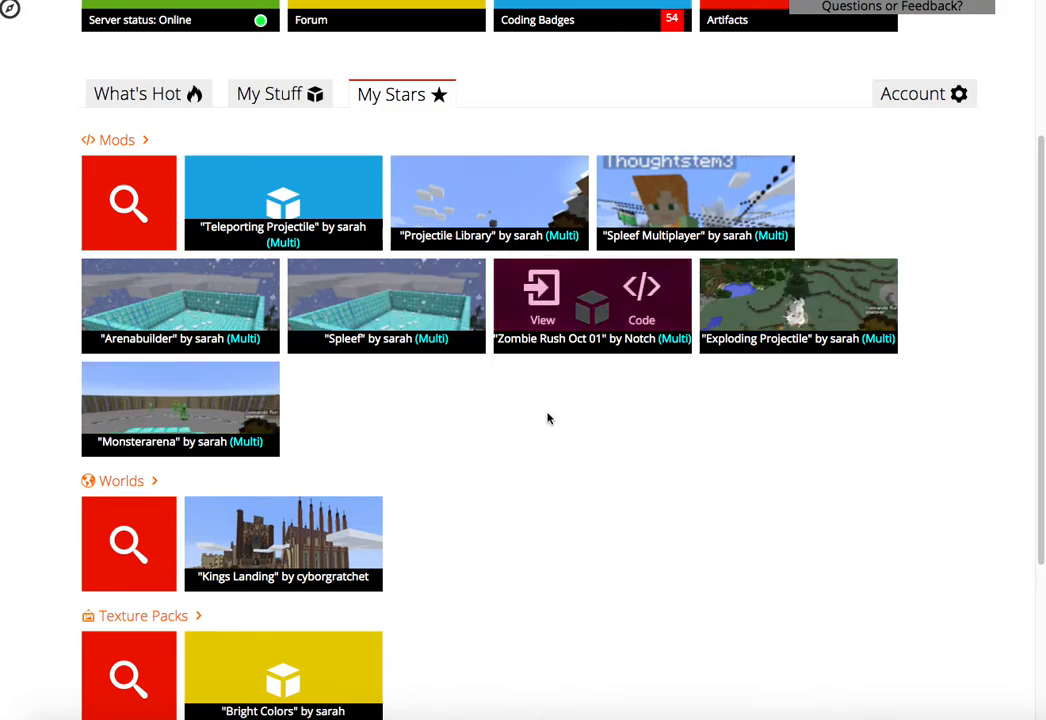
{"action": "mouse_move", "coordinate": [543, 312]}
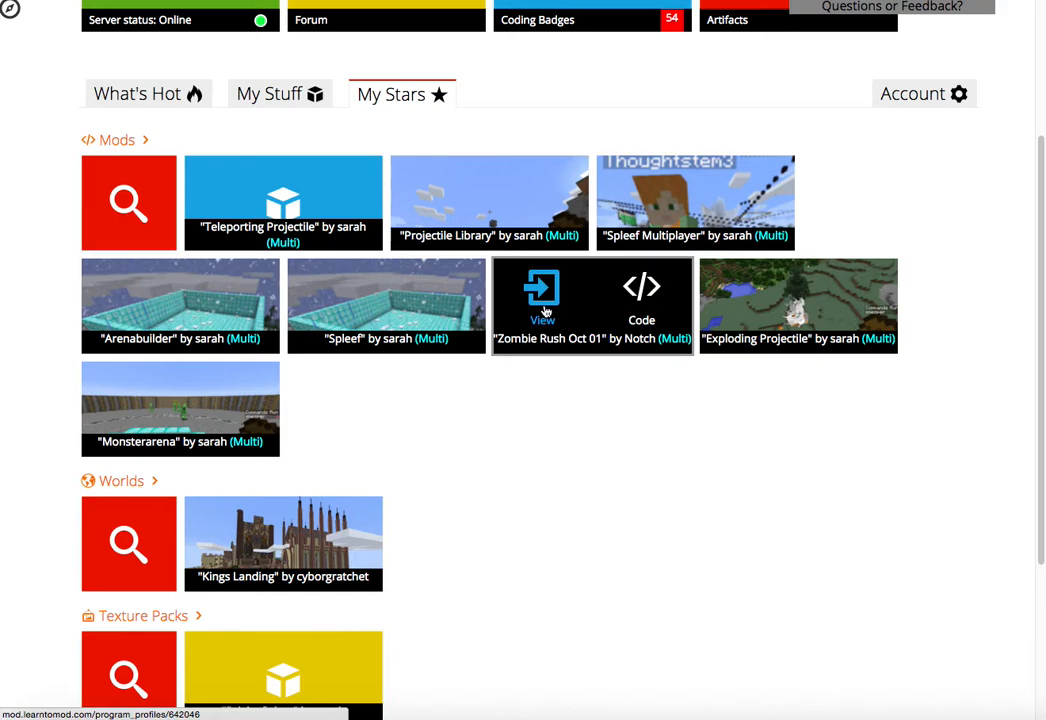
{"action": "left_click", "coordinate": [542, 300]}
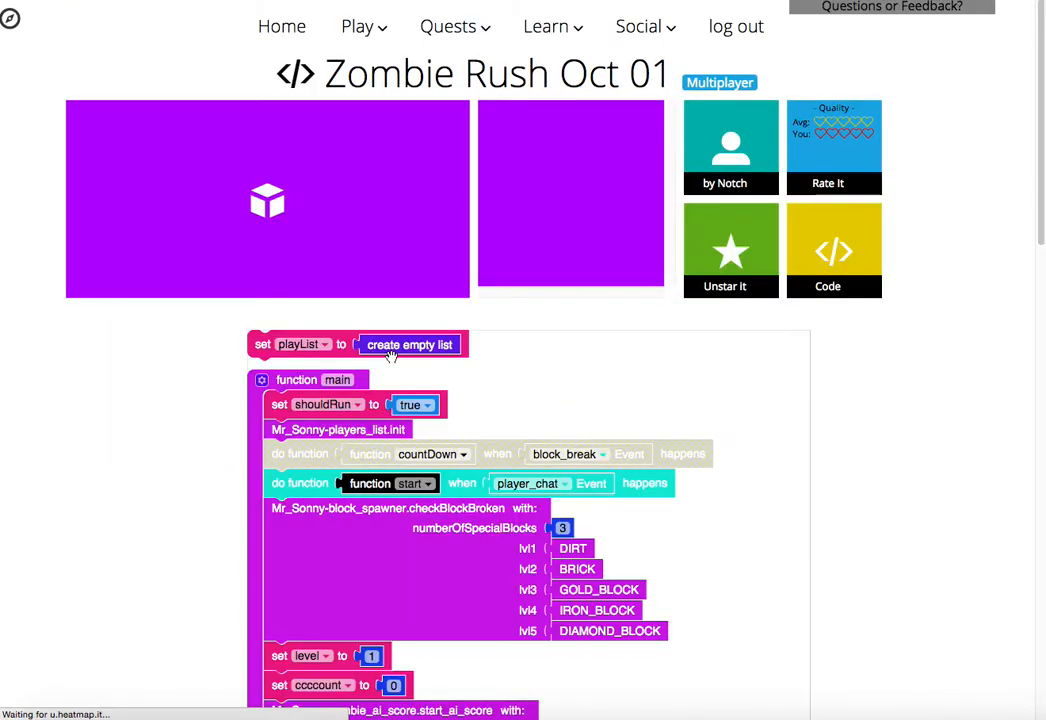
{"action": "scroll", "scroll_direction": "down", "scroll_amount": 3}
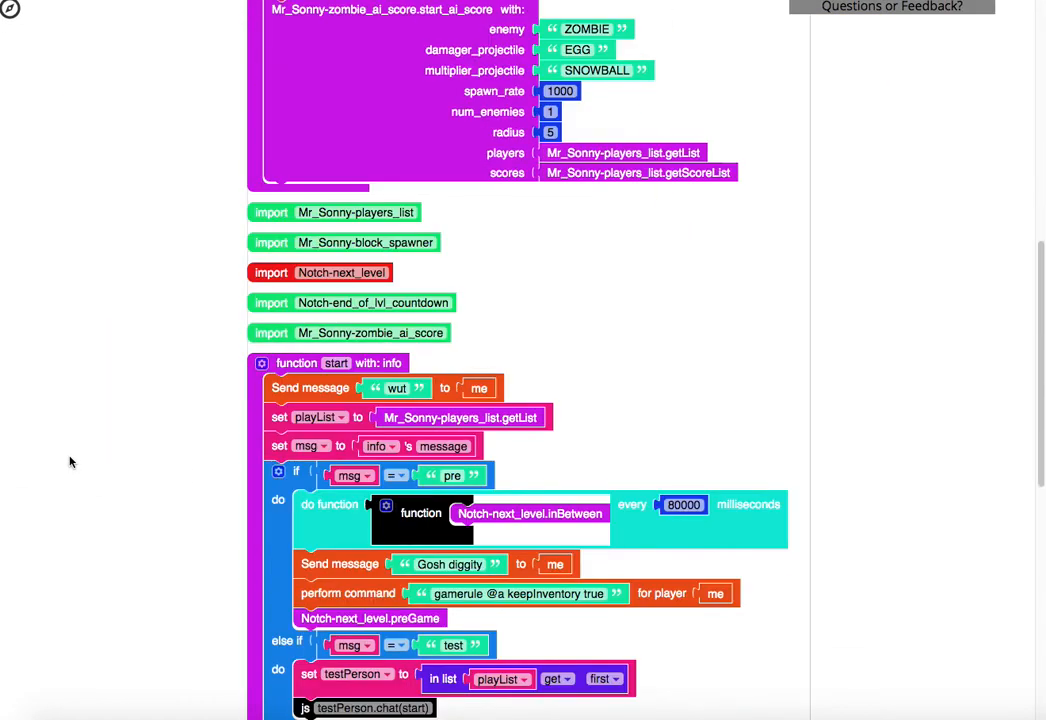
{"action": "scroll", "scroll_direction": "down", "scroll_amount": 3}
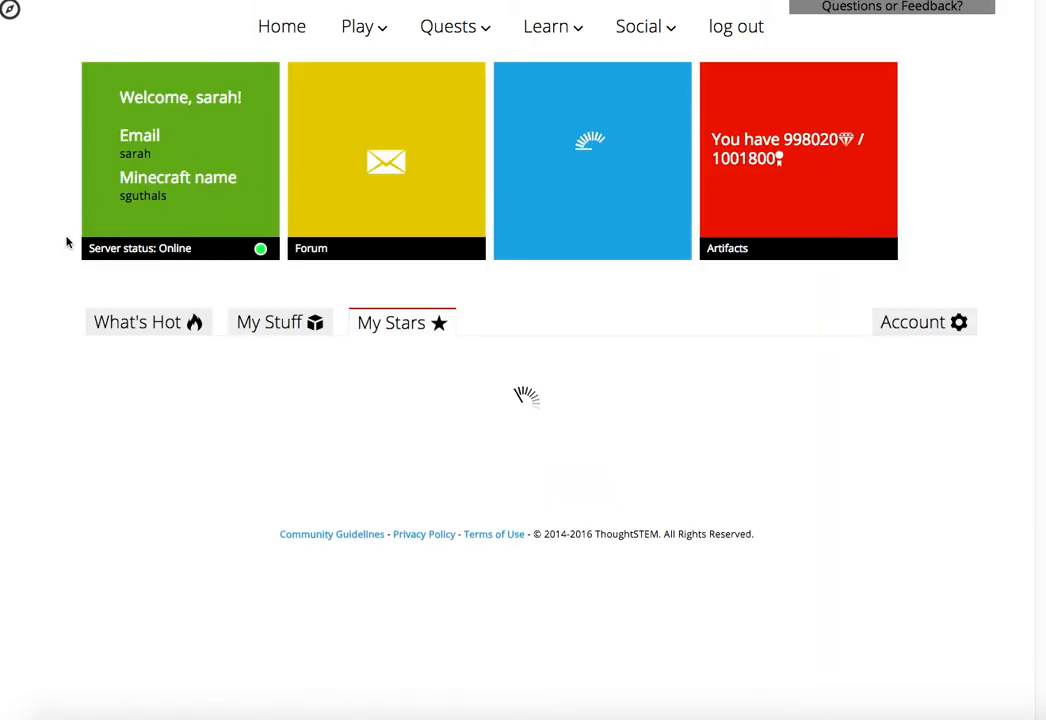
Scroll My Stars, then open the Quests and Learn menus showing badge and class options.
{"action": "scroll", "scroll_direction": "down", "scroll_amount": 3}
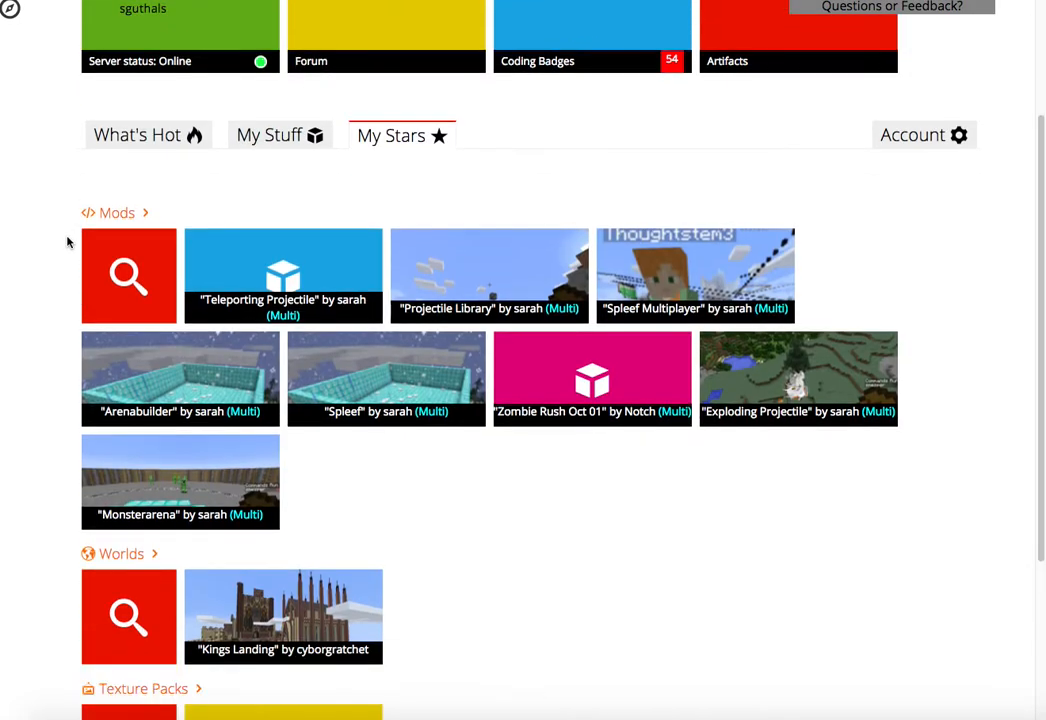
{"action": "scroll", "scroll_direction": "down", "scroll_amount": 3}
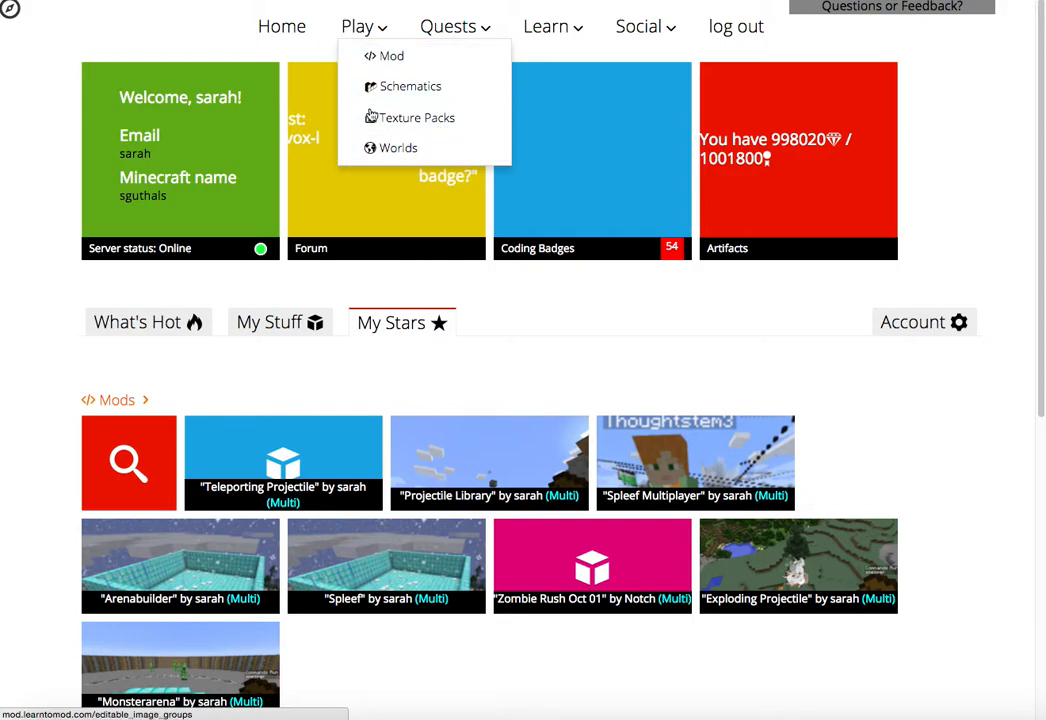
{"action": "left_click", "coordinate": [448, 26]}
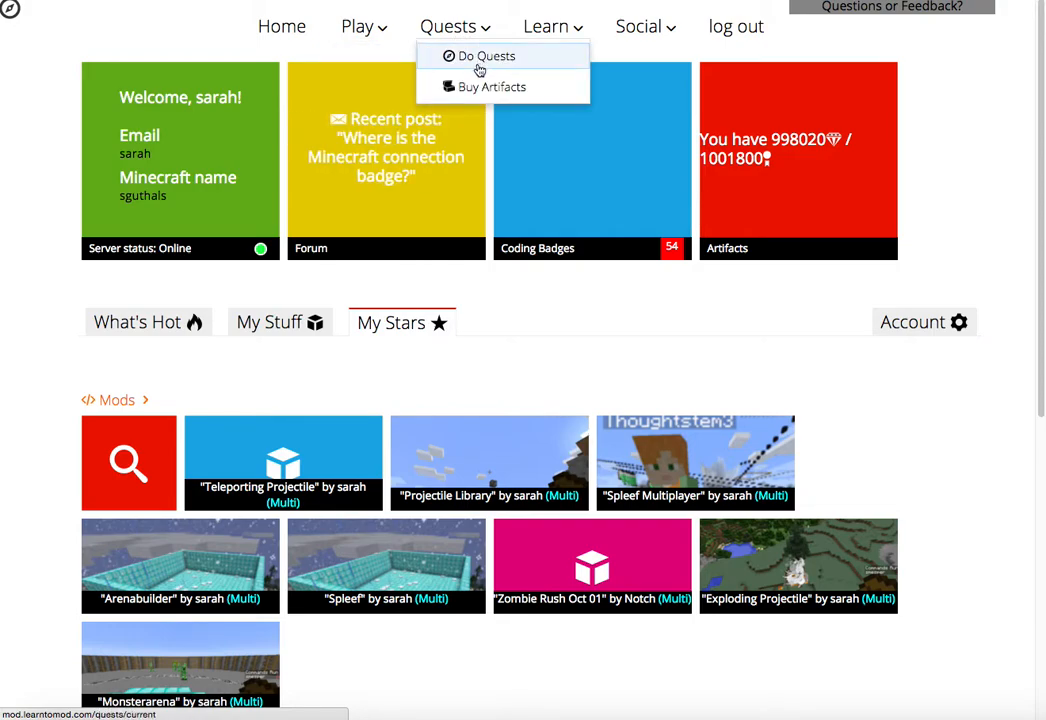
{"action": "left_click", "coordinate": [546, 26]}
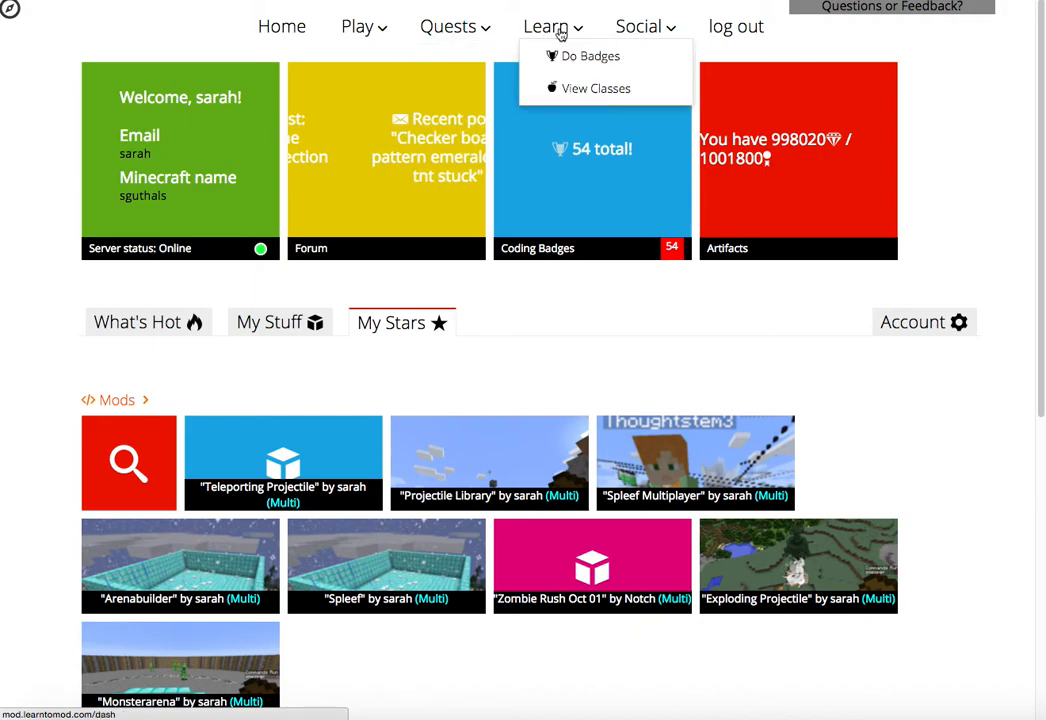